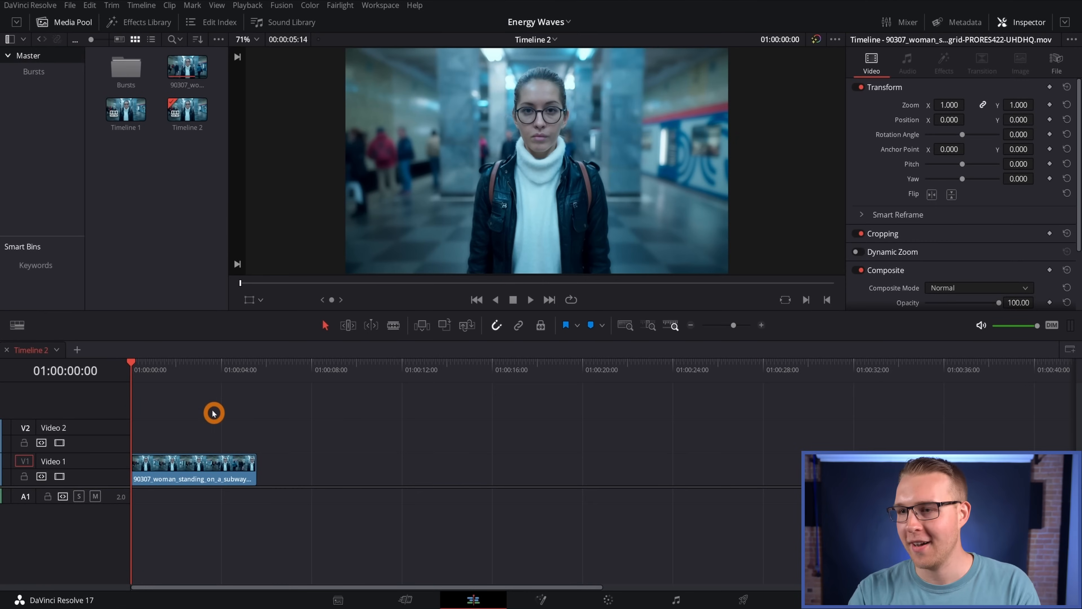
Select the subway clip on the timeline and move into the Fusion page.
{"action": "left_click", "coordinate": [163, 369]}
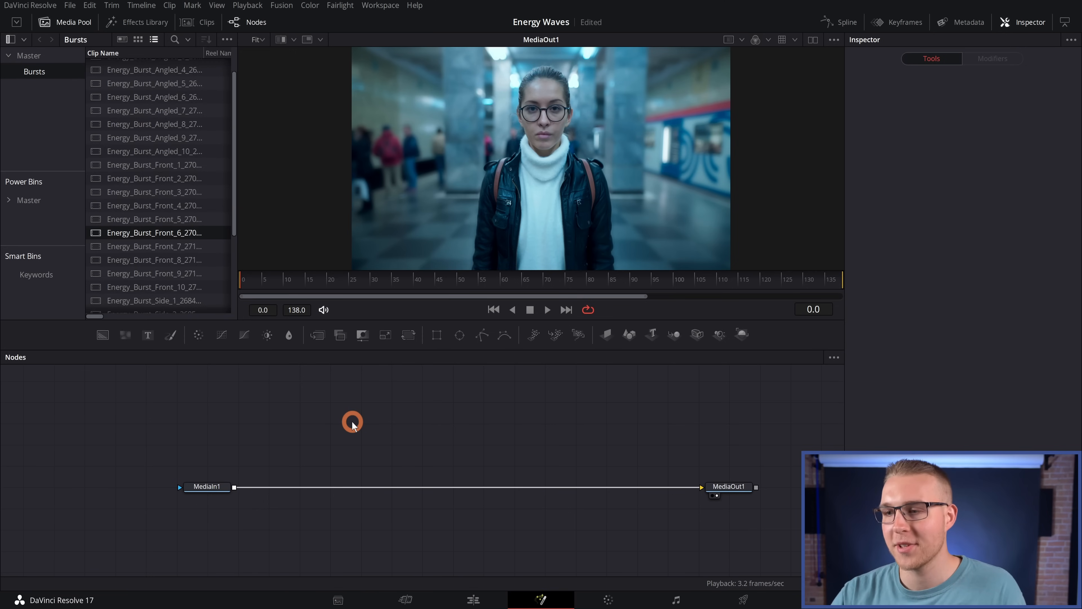
Add a Tracker node and enlarge its pattern box to cover the woman's face.
{"action": "type", "text": "Tracker"}
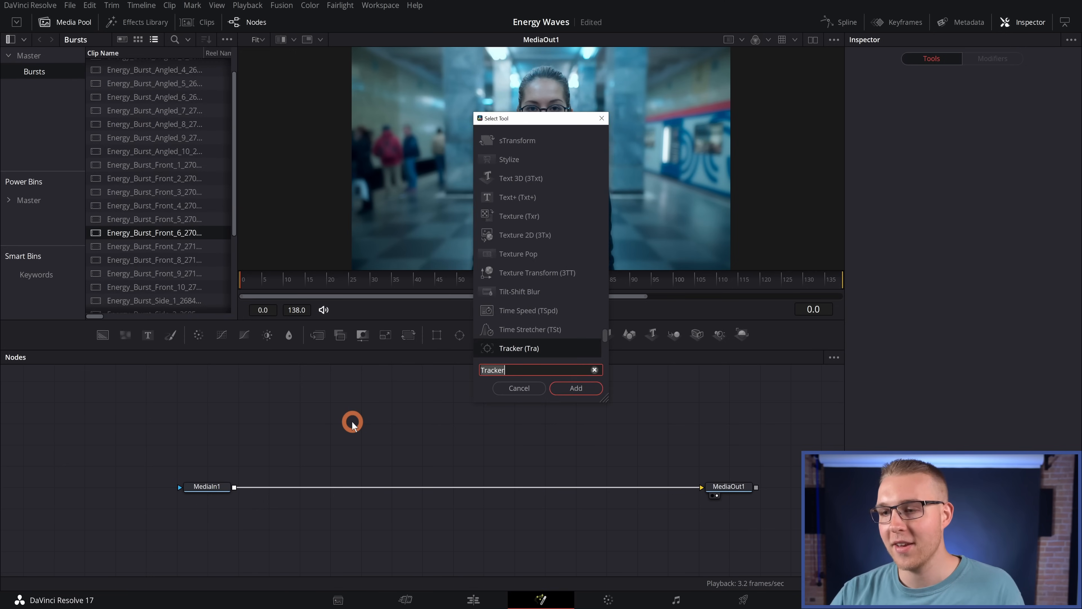
{"action": "left_click", "coordinate": [575, 387]}
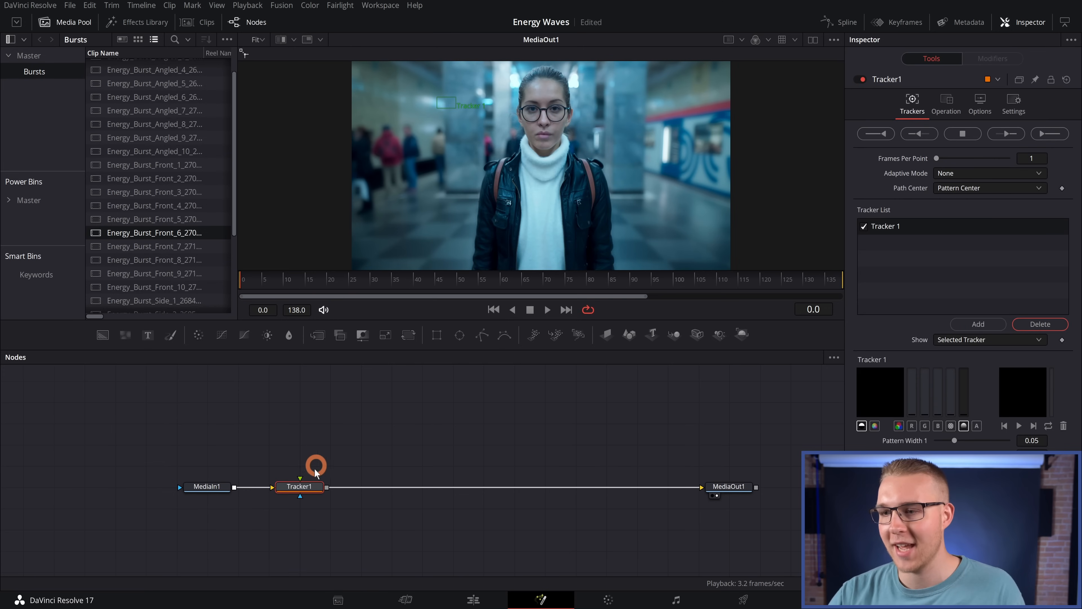
{"action": "left_click", "coordinate": [300, 486]}
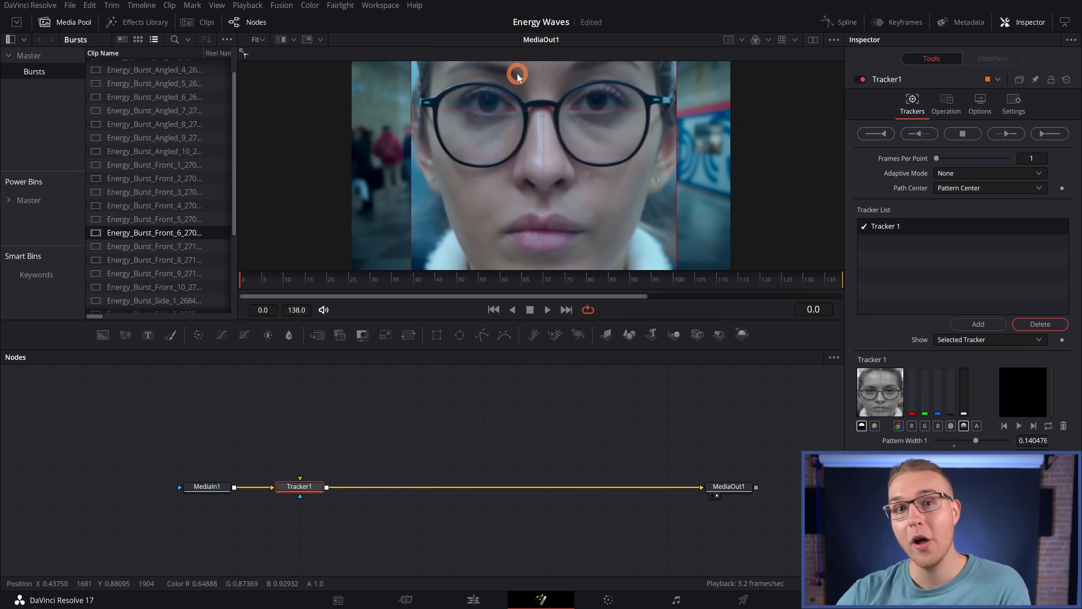
{"action": "left_click_drag", "start_coordinate": [516, 75], "coordinate": [571, 146]}
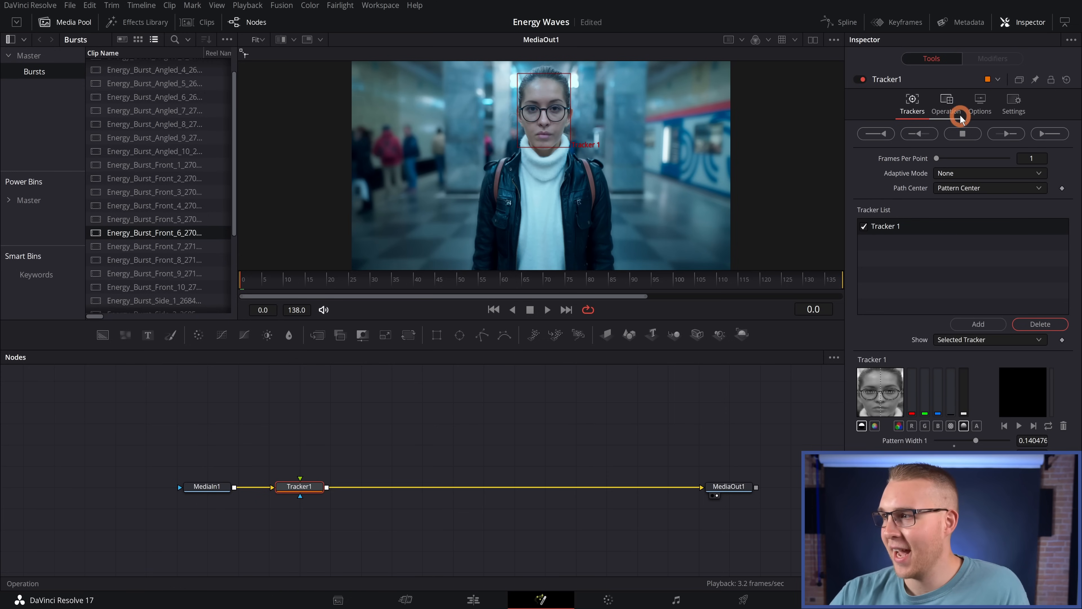
Set the tracker's Adaptive Mode to Best match and adjust Match Tolerance.
{"action": "left_click", "coordinate": [946, 103]}
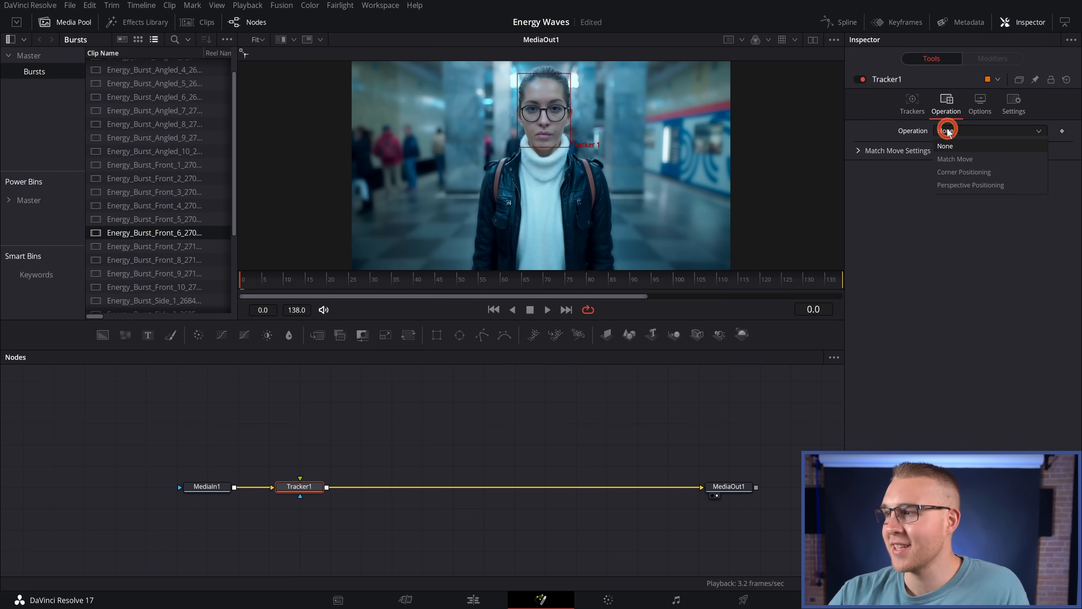
{"action": "left_click", "coordinate": [912, 102]}
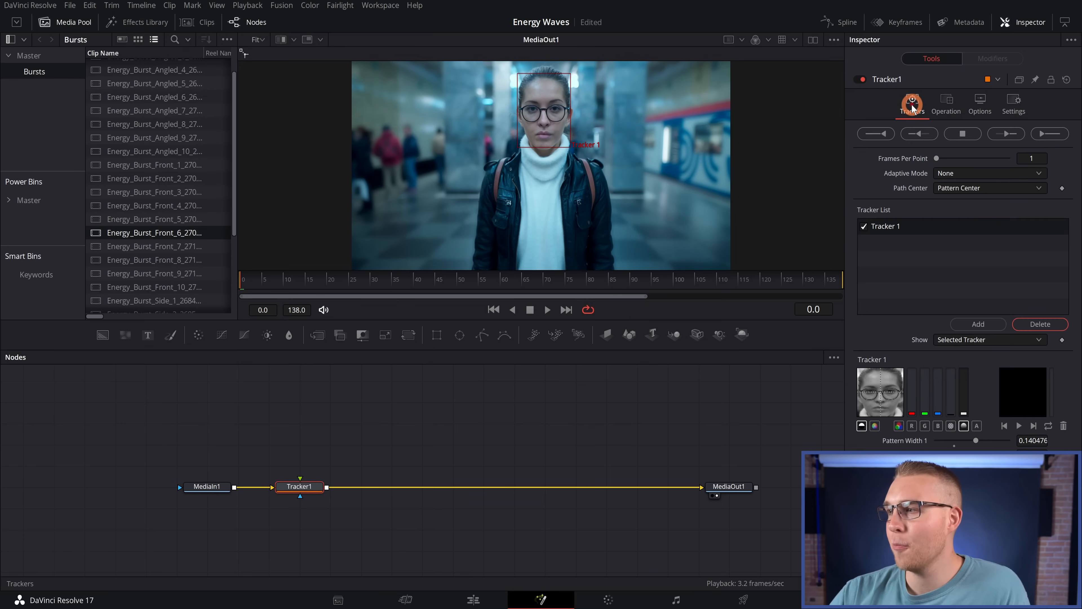
{"action": "left_click", "coordinate": [988, 173]}
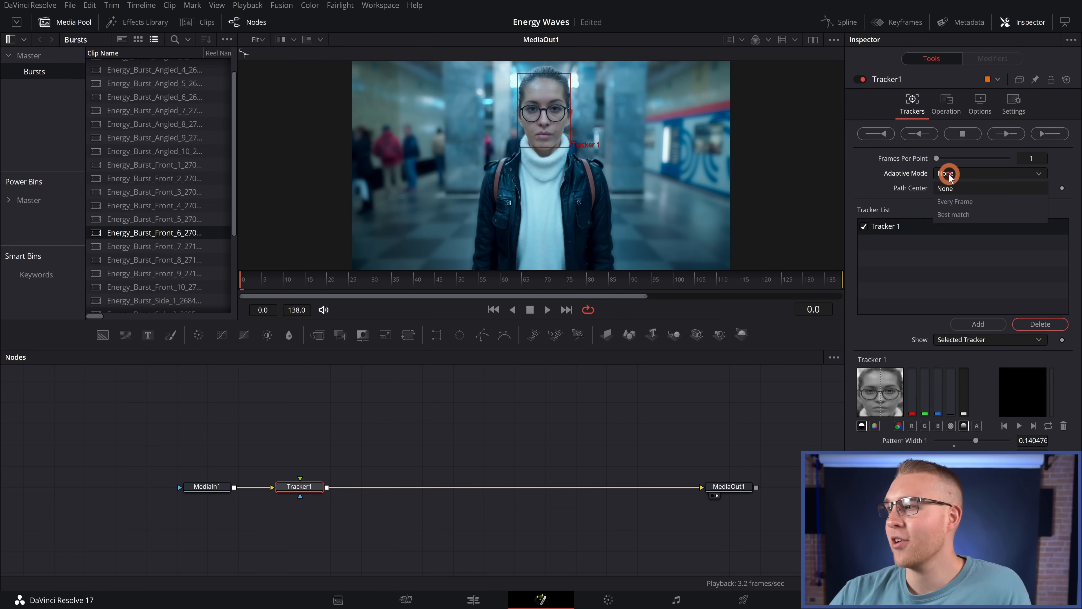
{"action": "left_click", "coordinate": [953, 214]}
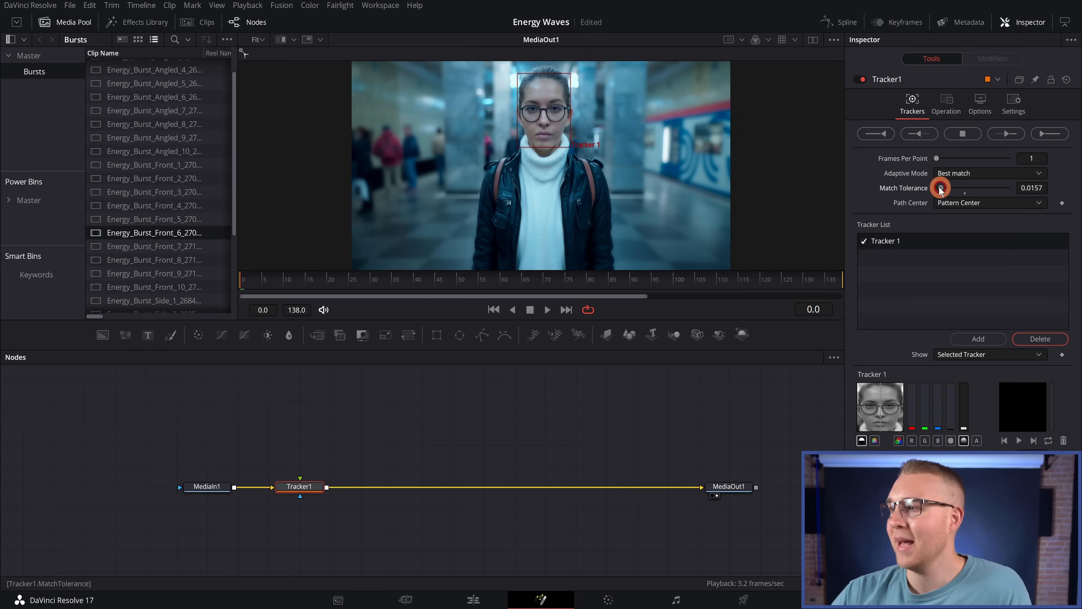
{"action": "left_click_drag", "start_coordinate": [938, 188], "coordinate": [945, 189]}
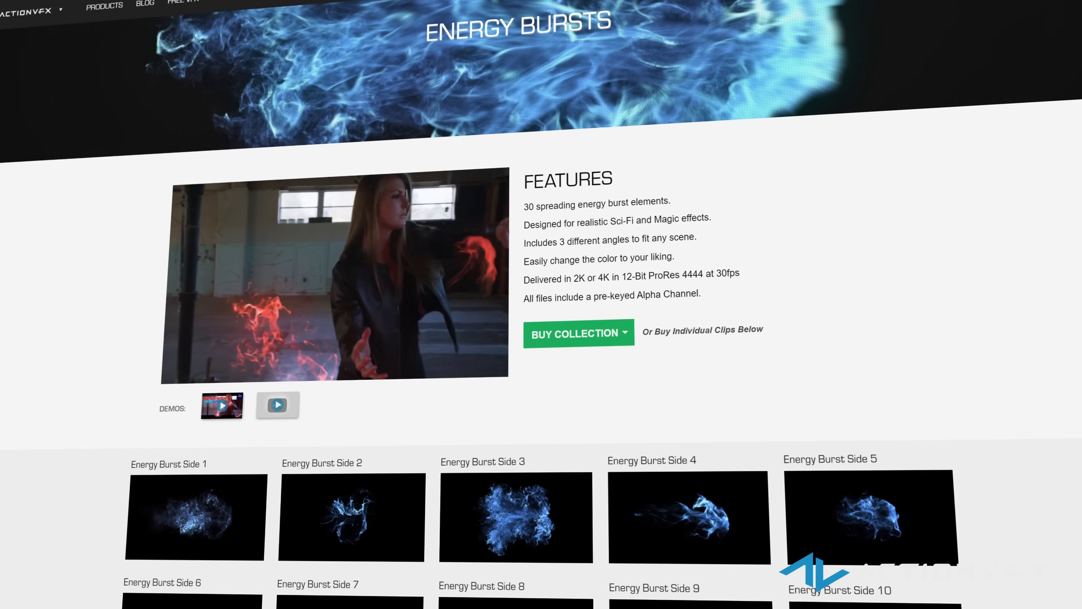
Bring Energy_Burst_Front_6 from the Media Pool into the node graph as a second media input.
{"action": "scroll", "scroll_direction": "down", "scroll_amount": 3}
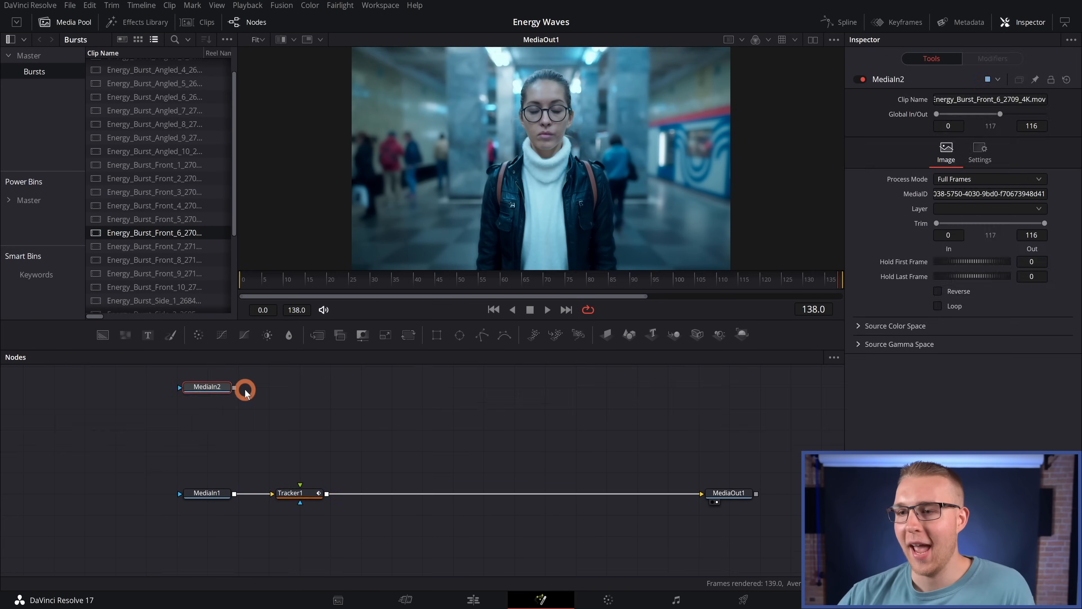
Rename MediaIn2 to Energy6 and merge its output over the tracked subway clip.
{"action": "double_click", "coordinate": [207, 386]}
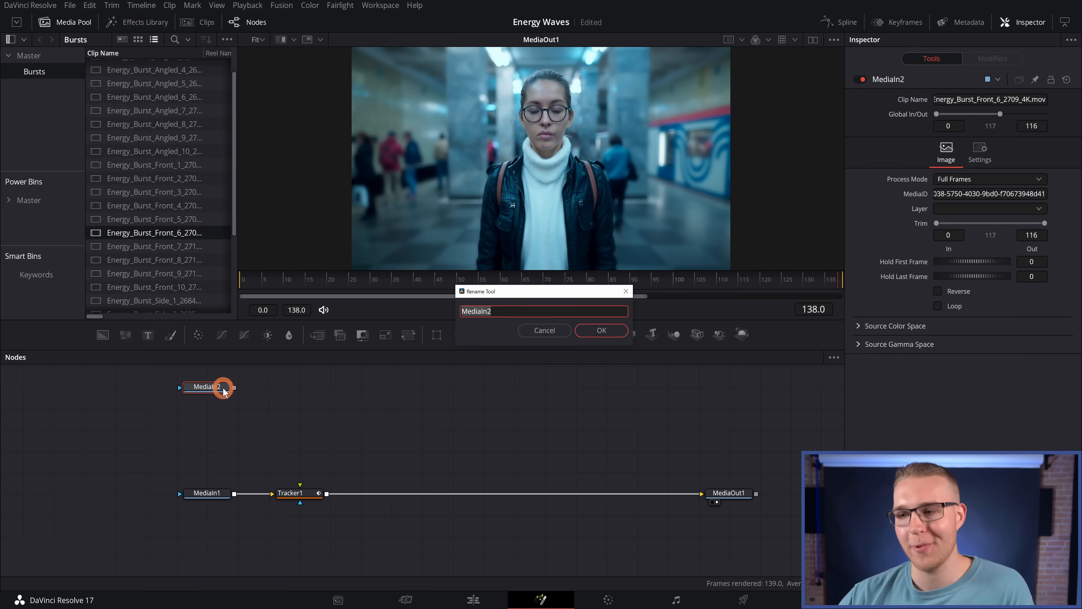
{"action": "type", "text": "Energy"}
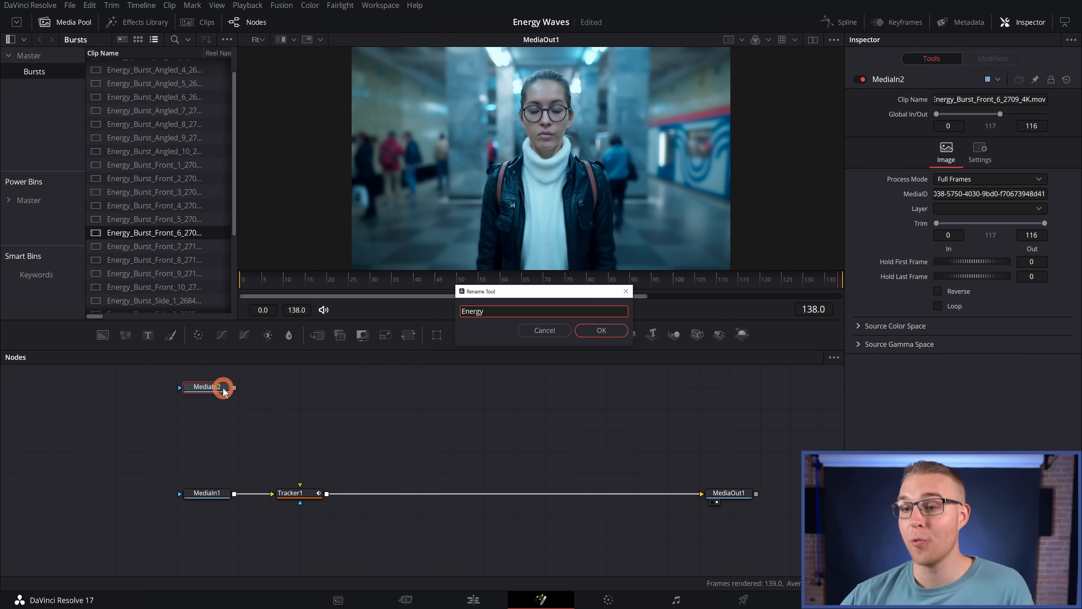
{"action": "left_click", "coordinate": [600, 329]}
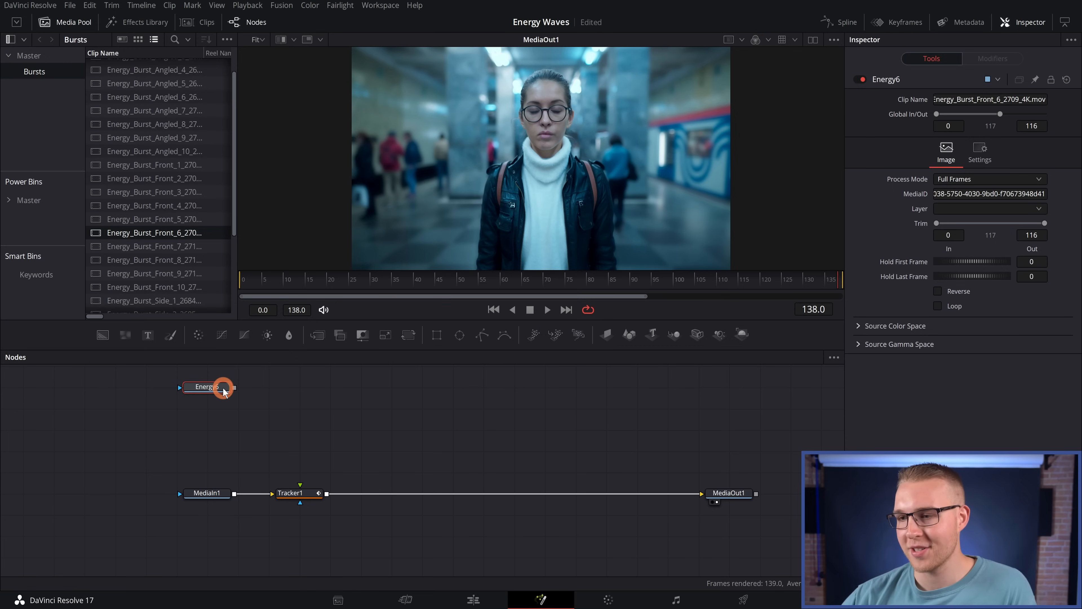
{"action": "left_click_drag", "start_coordinate": [234, 387], "coordinate": [331, 411]}
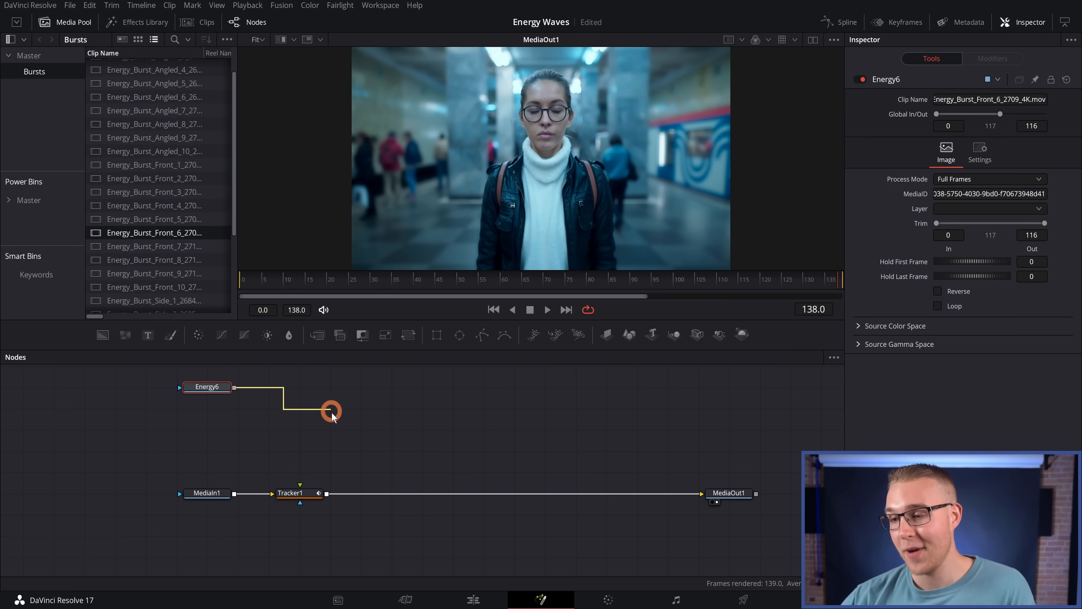
{"action": "left_click_drag", "start_coordinate": [331, 411], "coordinate": [328, 494]}
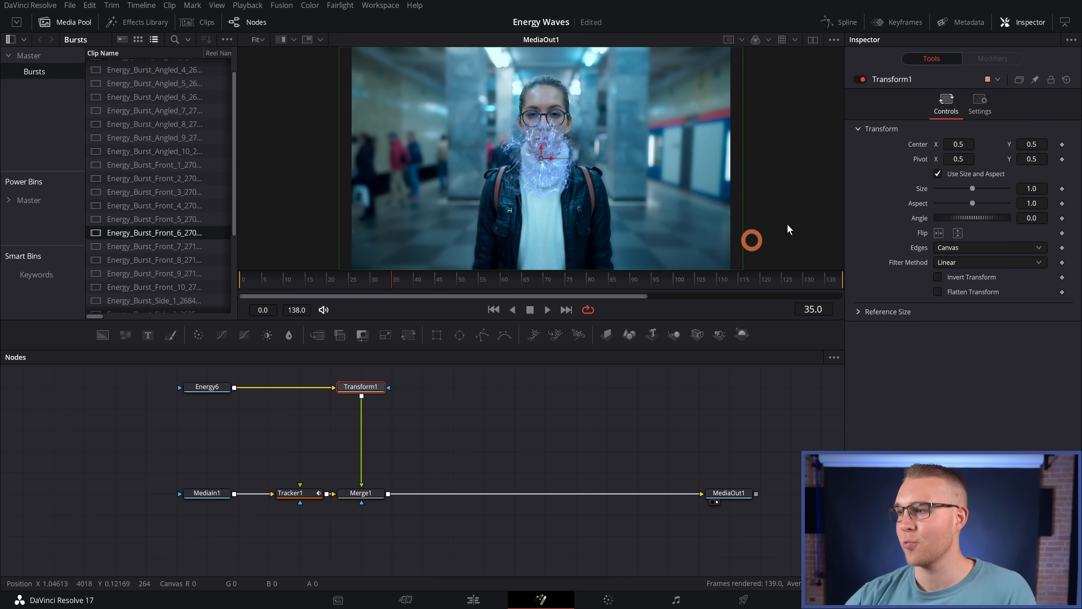
Connect Transform1's Center to Tracker1's path position, rename it xformtrack, and add a second enlarging Transform.
{"action": "right_click", "coordinate": [958, 144]}
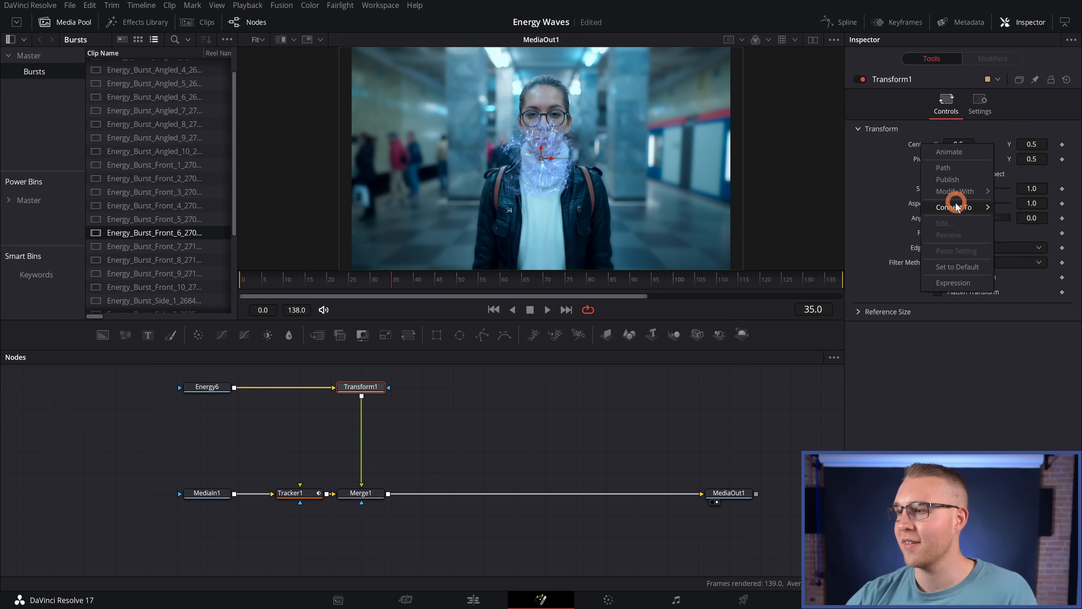
{"action": "left_click", "coordinate": [955, 206]}
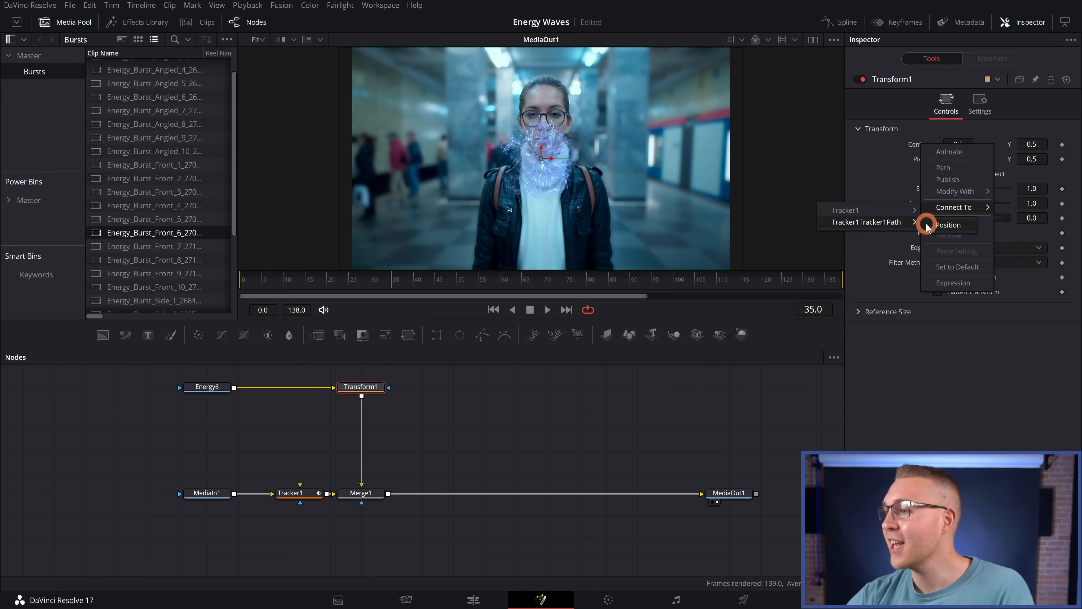
{"action": "left_click", "coordinate": [948, 224]}
{"action": "type", "text": "xform"}
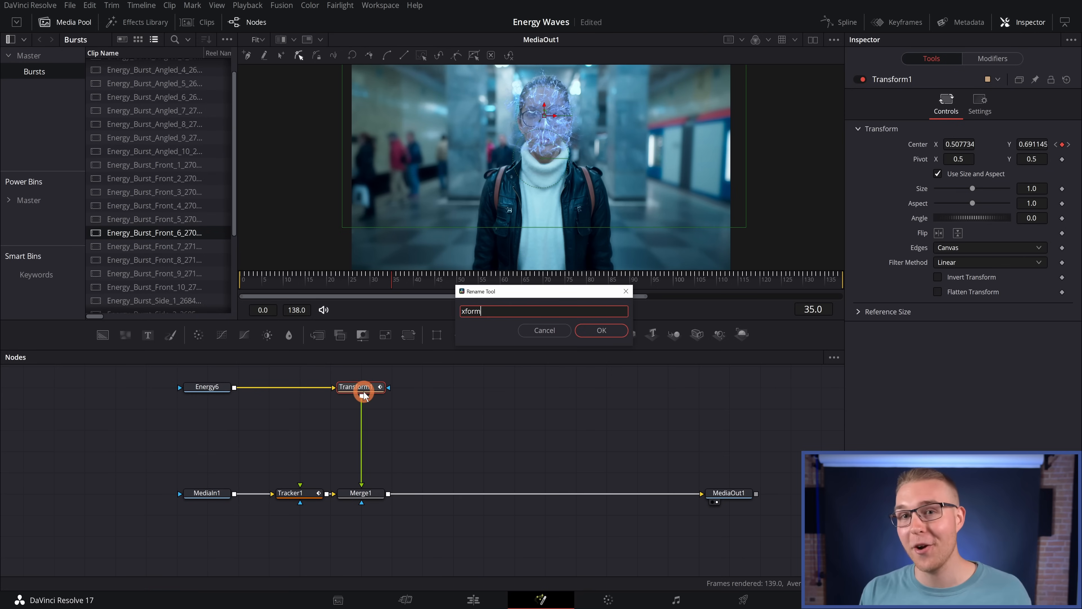
{"action": "left_click", "coordinate": [599, 329]}
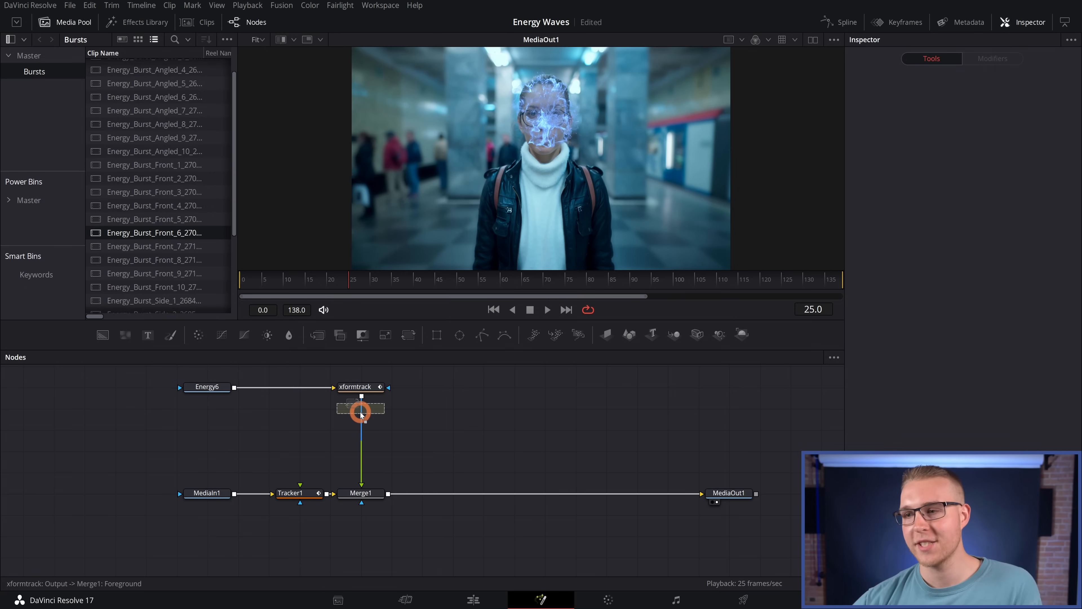
{"action": "left_click", "coordinate": [360, 408]}
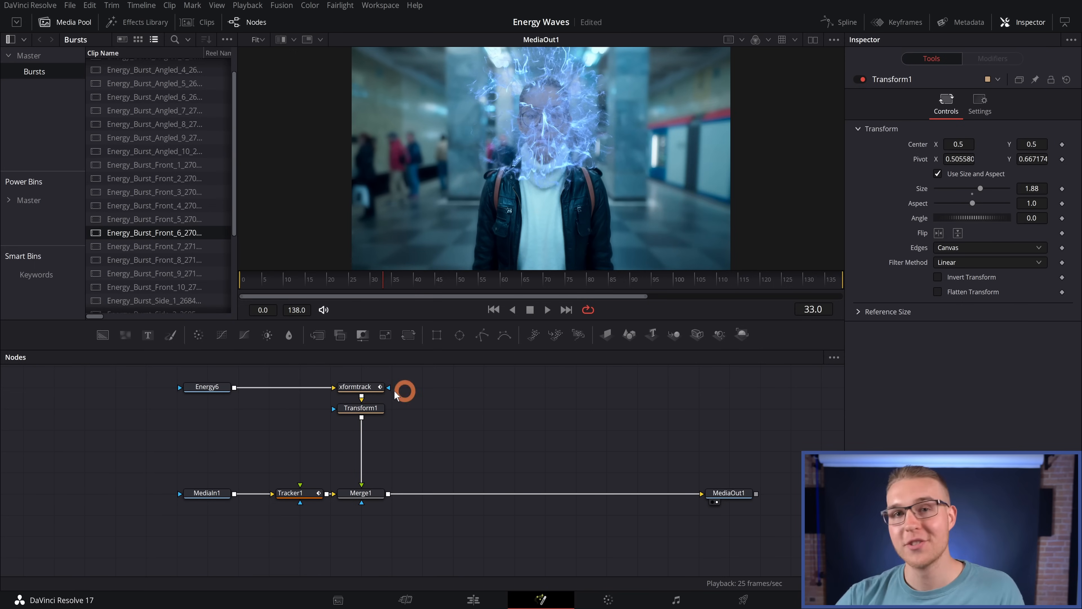
Insert Color Curves and Color Corrector after Energy6 and tint the burst purple on the color wheel.
{"action": "type", "text": "tracker"}
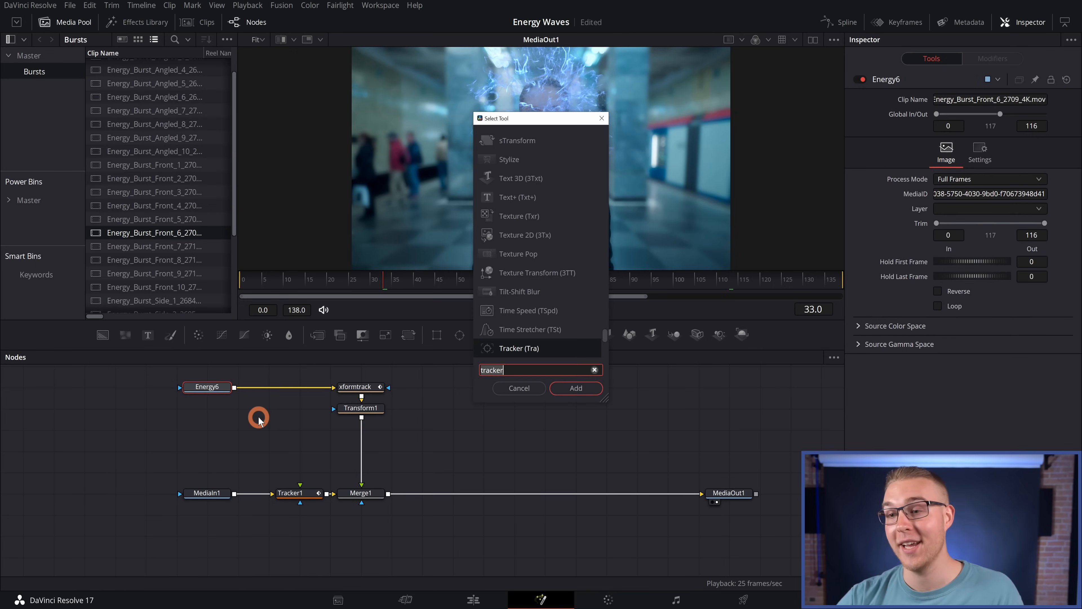
{"action": "type", "text": "color Curves"}
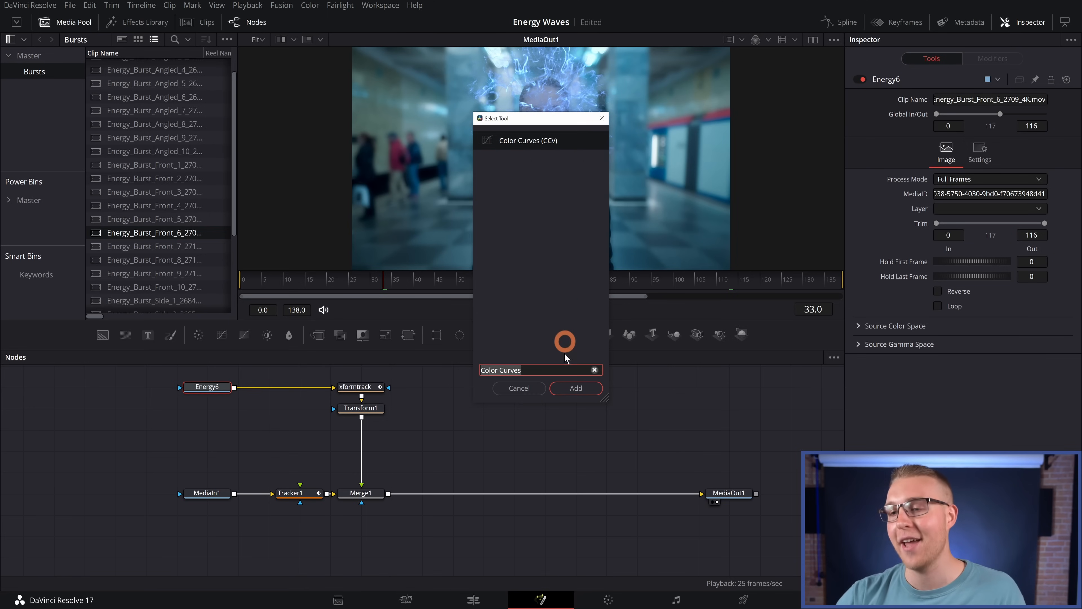
{"action": "left_click", "coordinate": [575, 387]}
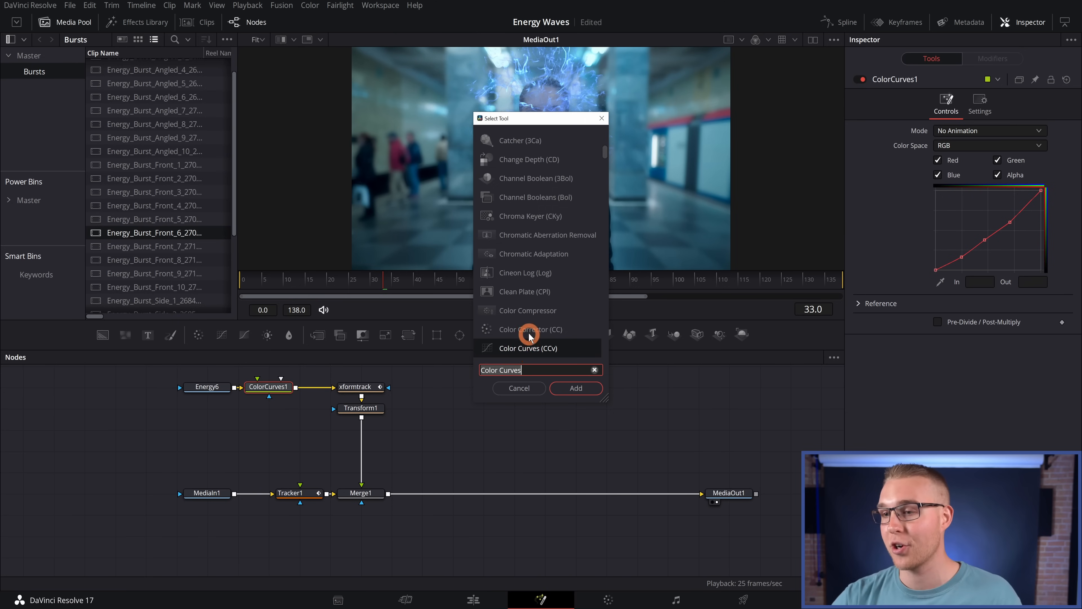
{"action": "left_click", "coordinate": [575, 388]}
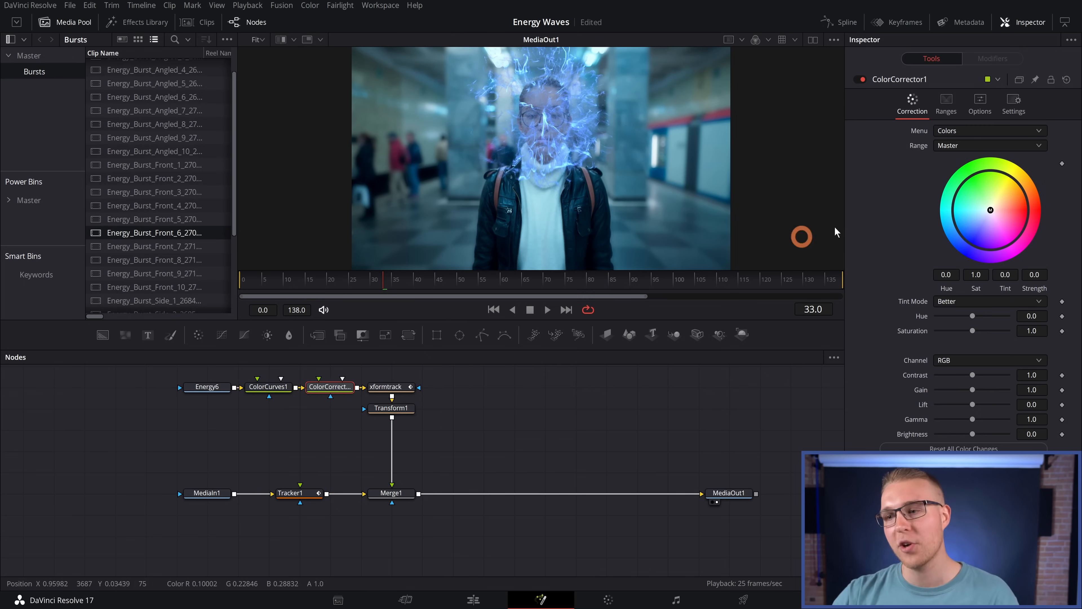
{"action": "left_click_drag", "start_coordinate": [989, 209], "coordinate": [996, 233]}
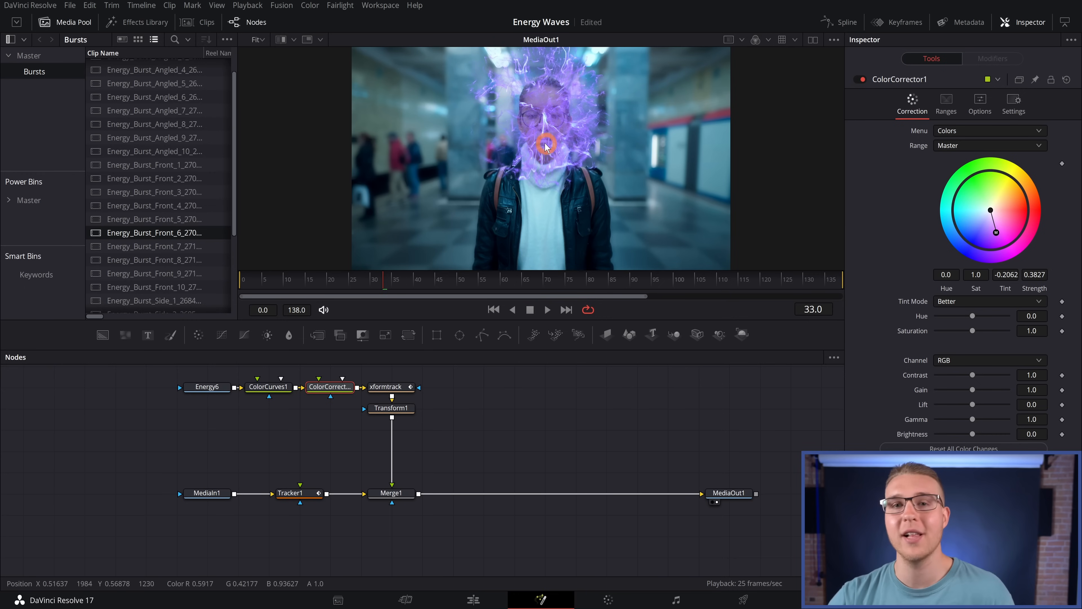
{"action": "left_click", "coordinate": [391, 492]}
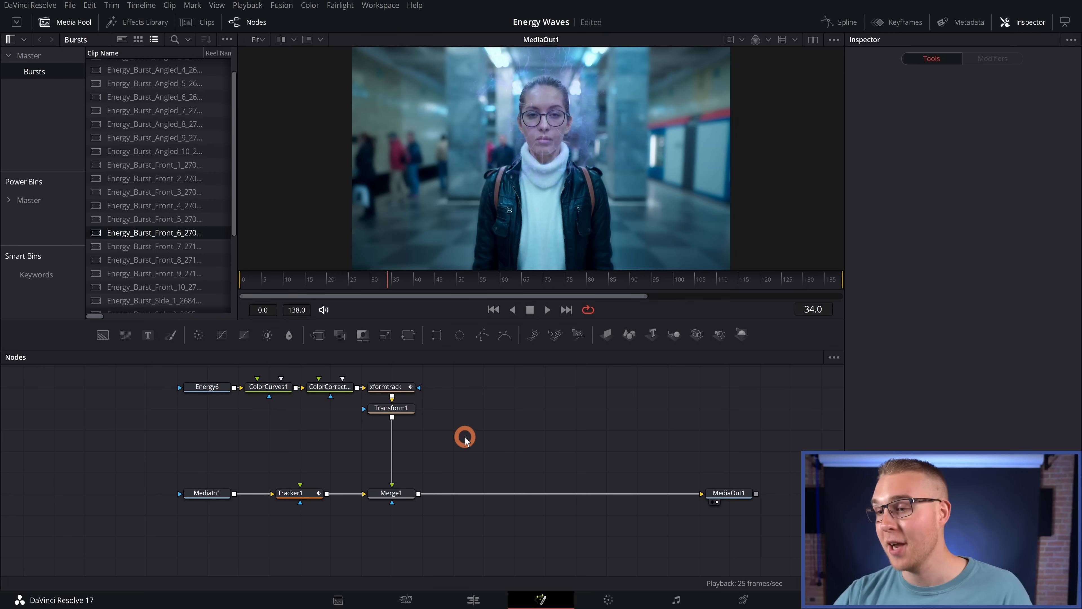
Add a Glow to the burst, adjust its strength and set Apply Mode to Threshold.
{"action": "type", "text": "glow"}
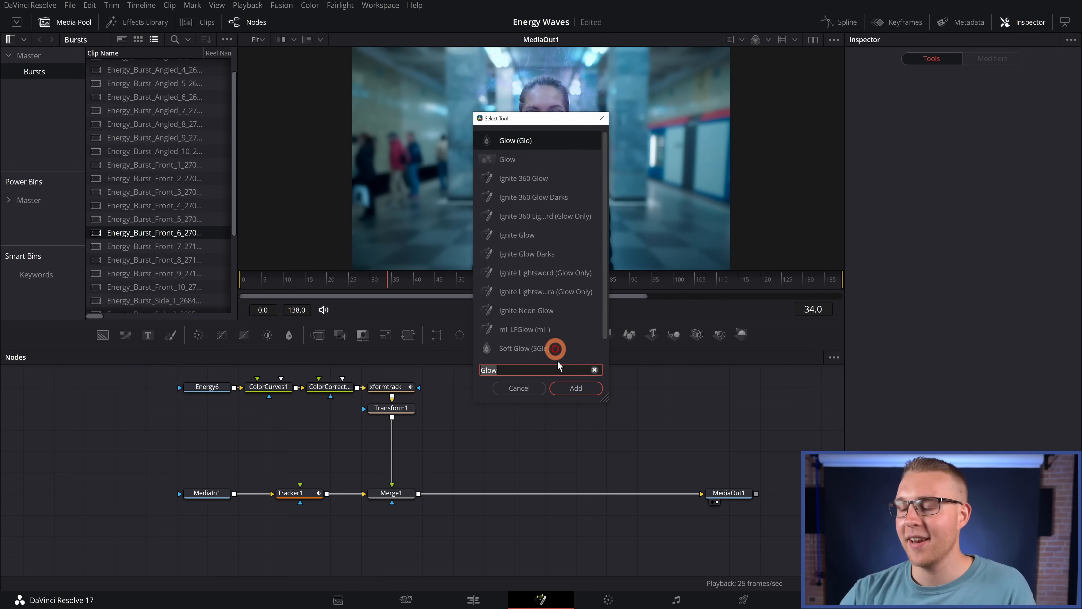
{"action": "left_click", "coordinate": [576, 388]}
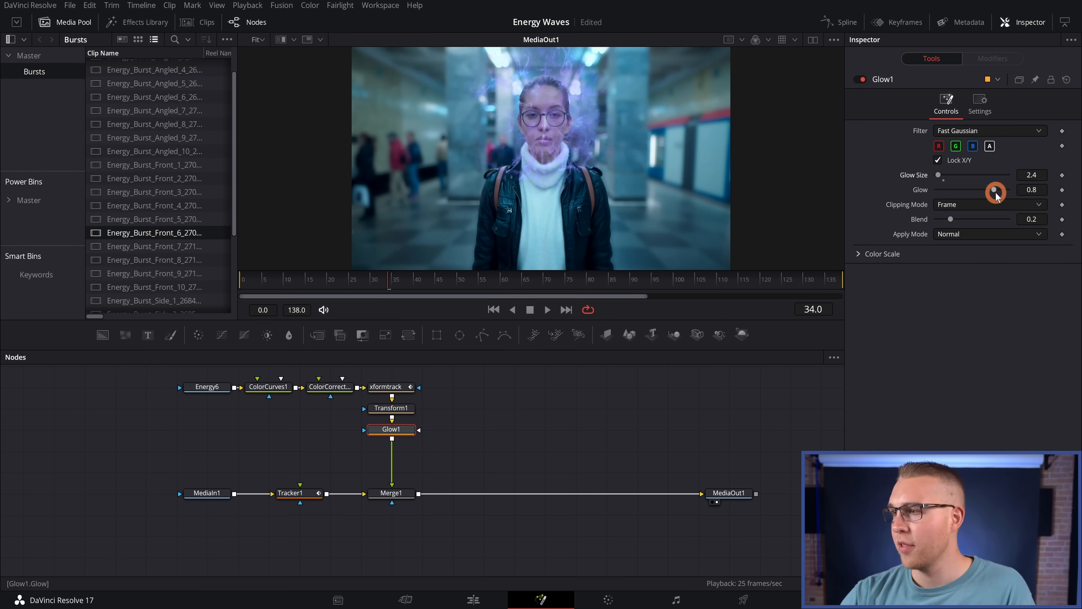
{"action": "left_click_drag", "start_coordinate": [996, 190], "coordinate": [998, 190]}
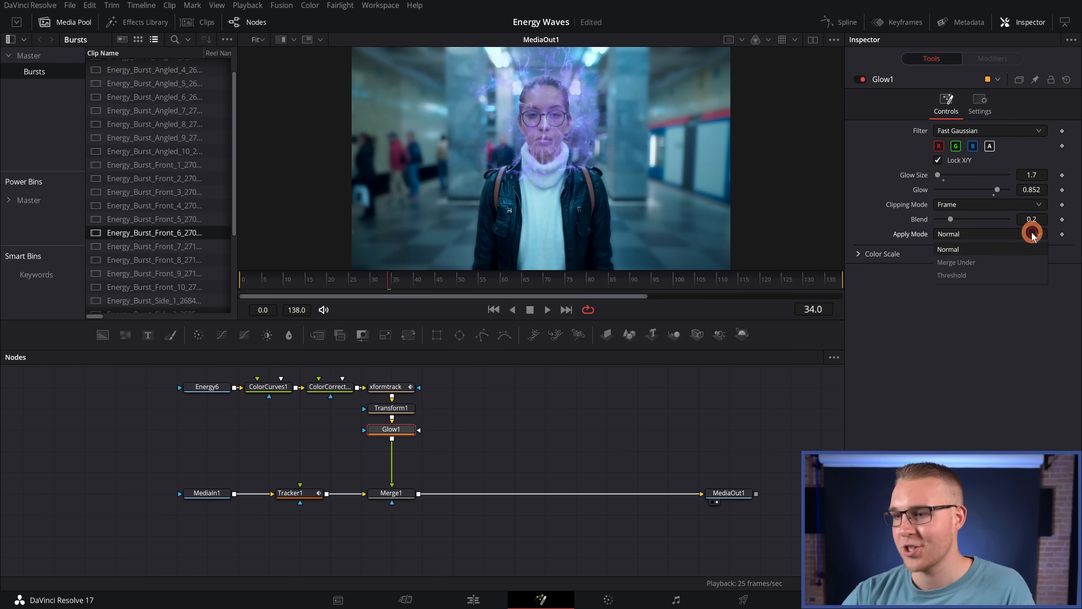
{"action": "left_click", "coordinate": [952, 274]}
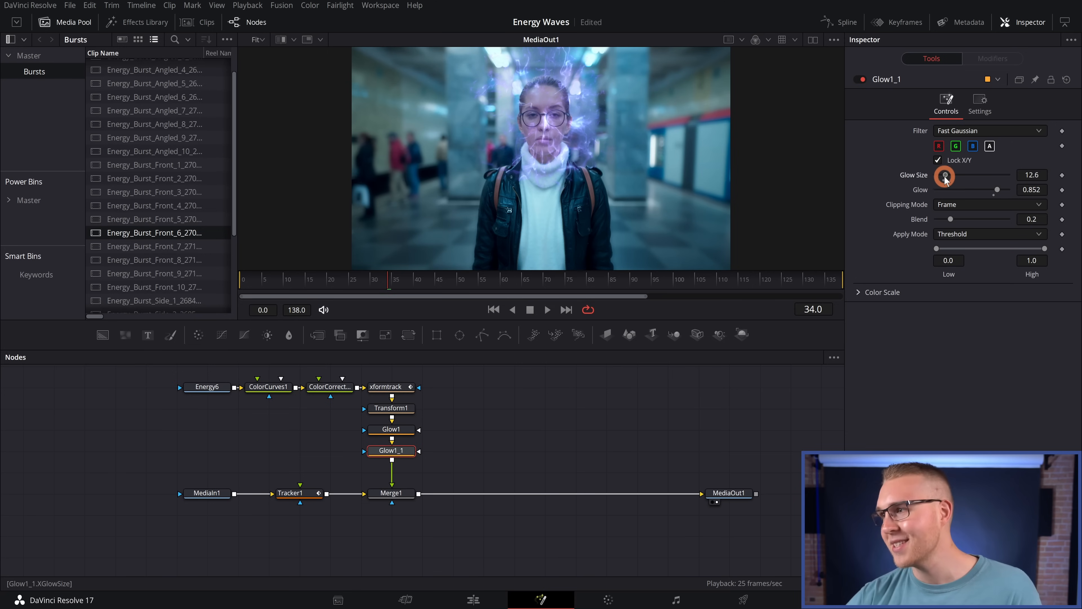
Stack two glow copies below it with Glow Size about 19.7 and 52.
{"action": "left_click_drag", "start_coordinate": [944, 176], "coordinate": [950, 177]}
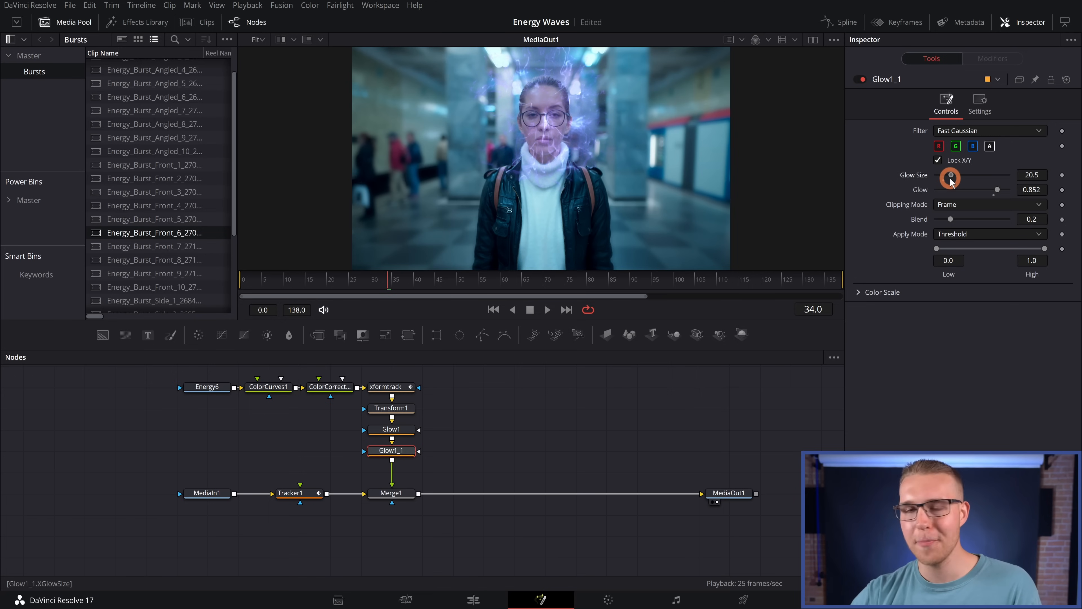
{"action": "left_click_drag", "start_coordinate": [951, 178], "coordinate": [947, 178]}
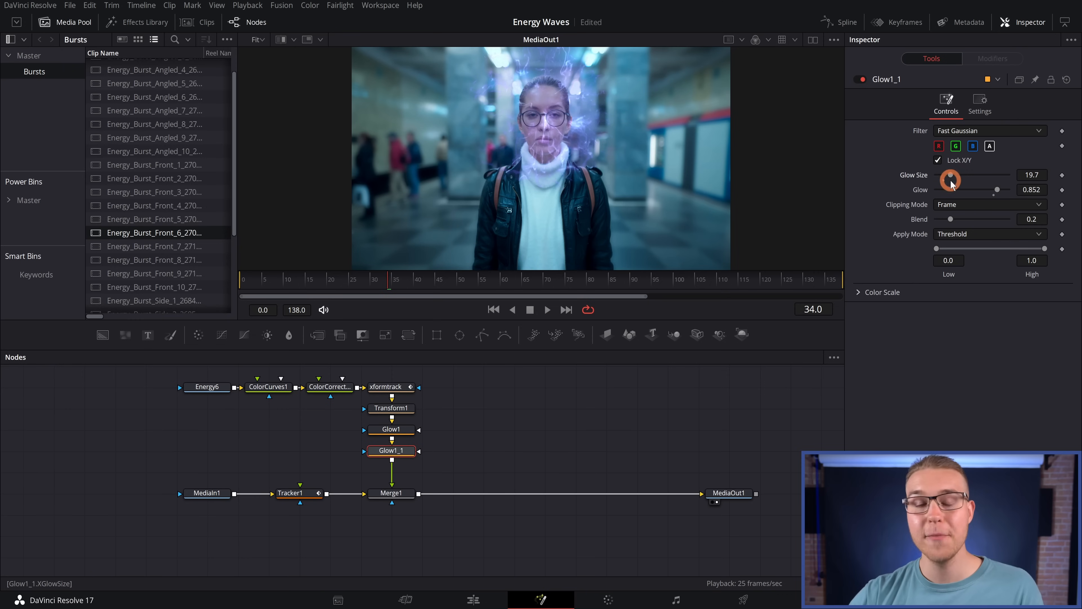
{"action": "left_click_drag", "start_coordinate": [997, 189], "coordinate": [993, 195]}
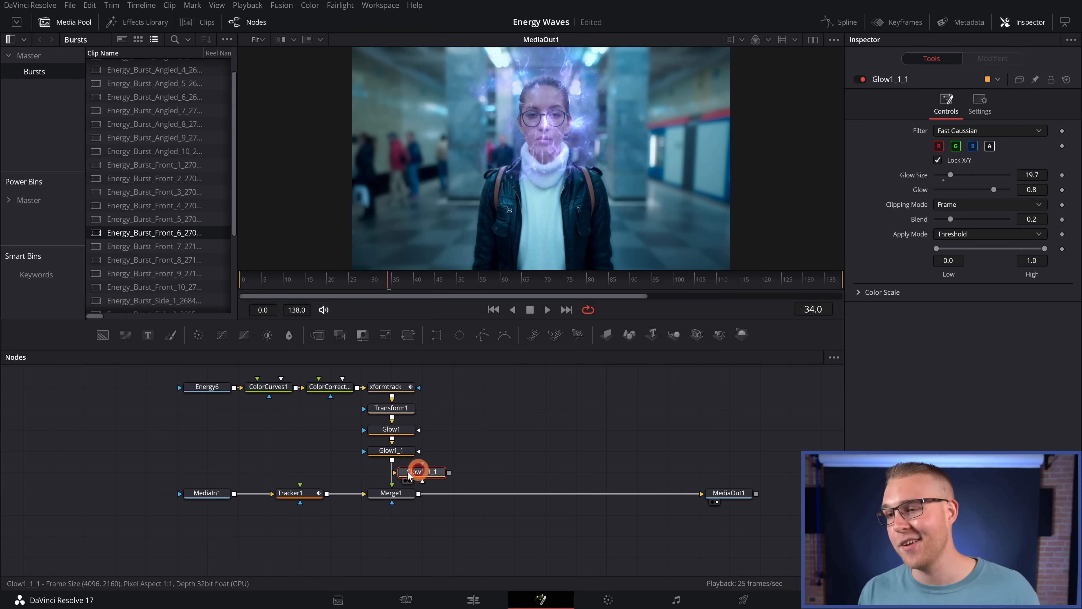
{"action": "left_click_drag", "start_coordinate": [950, 175], "coordinate": [973, 175]}
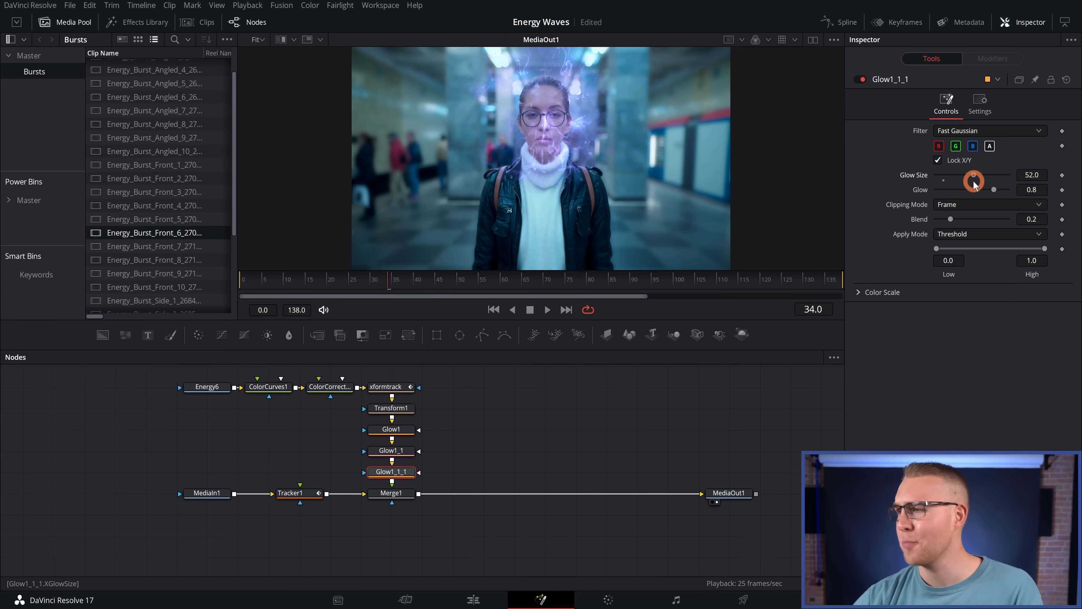
{"action": "left_click_drag", "start_coordinate": [974, 181], "coordinate": [979, 181]}
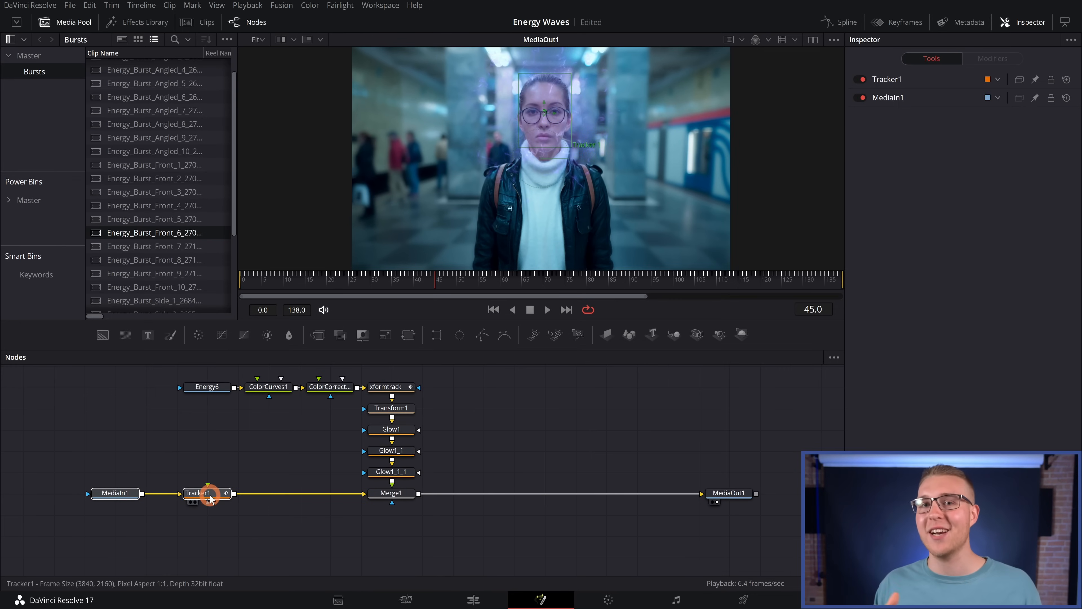
Add a Displace node after Tracker1, placed before Merge1 in the chain.
{"action": "left_click", "coordinate": [197, 493]}
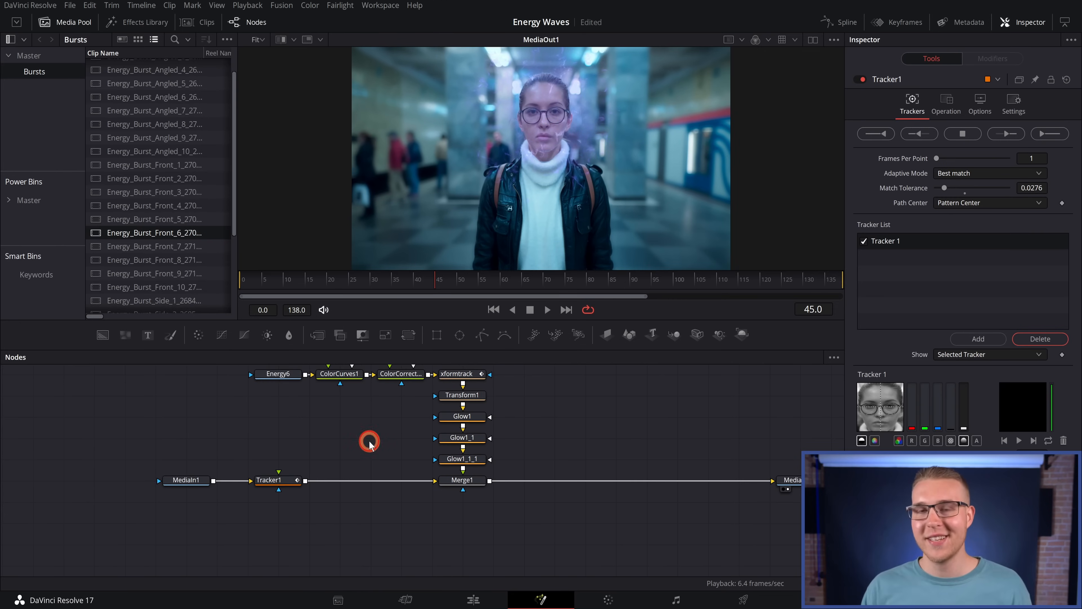
{"action": "type", "text": "disp"}
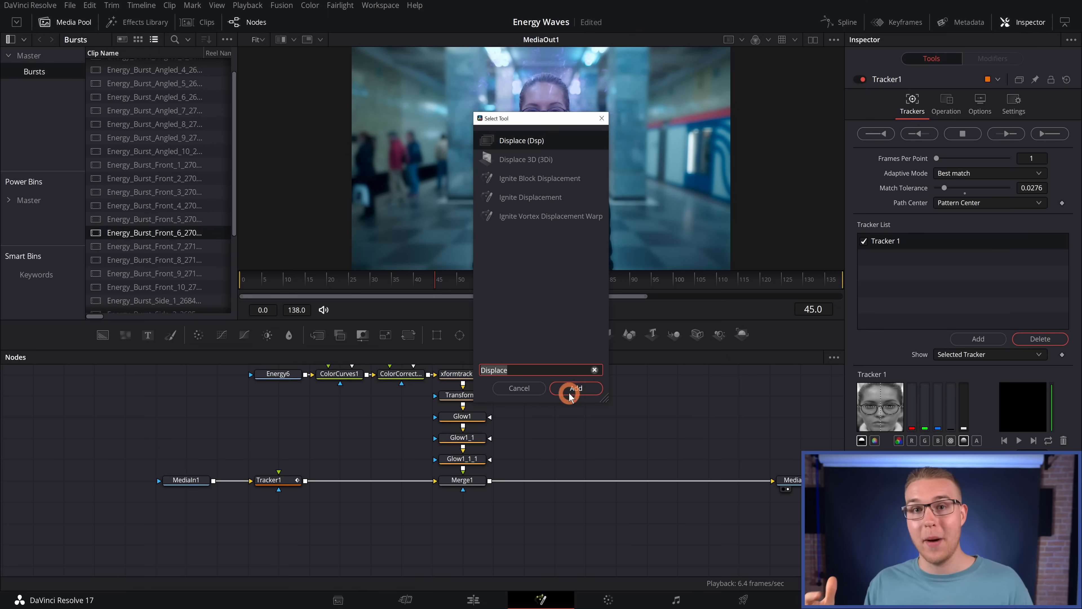
{"action": "left_click", "coordinate": [575, 388]}
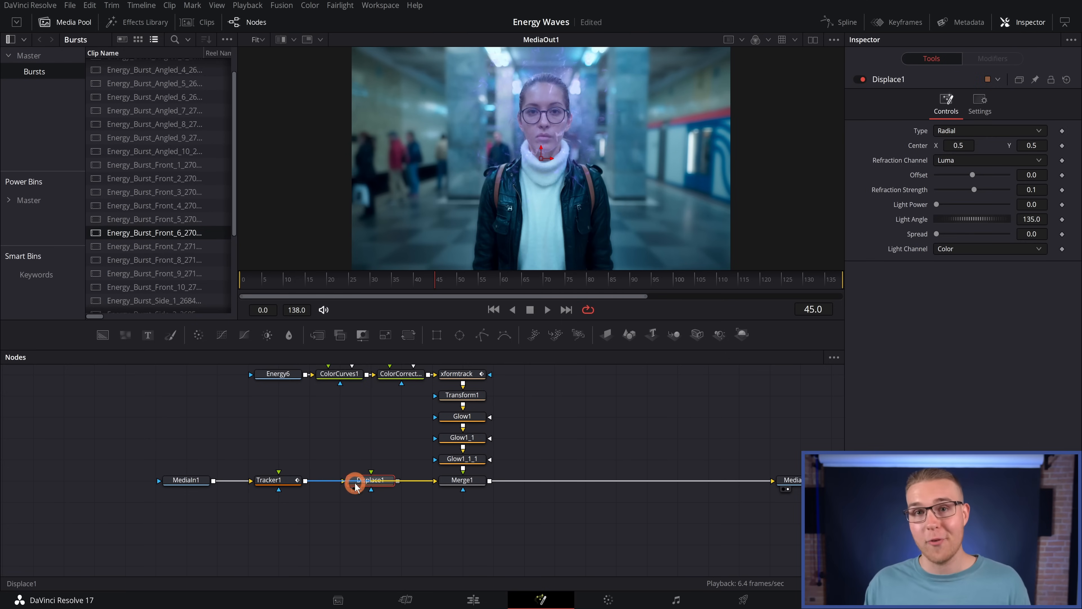
{"action": "left_click_drag", "start_coordinate": [373, 480], "coordinate": [339, 480]}
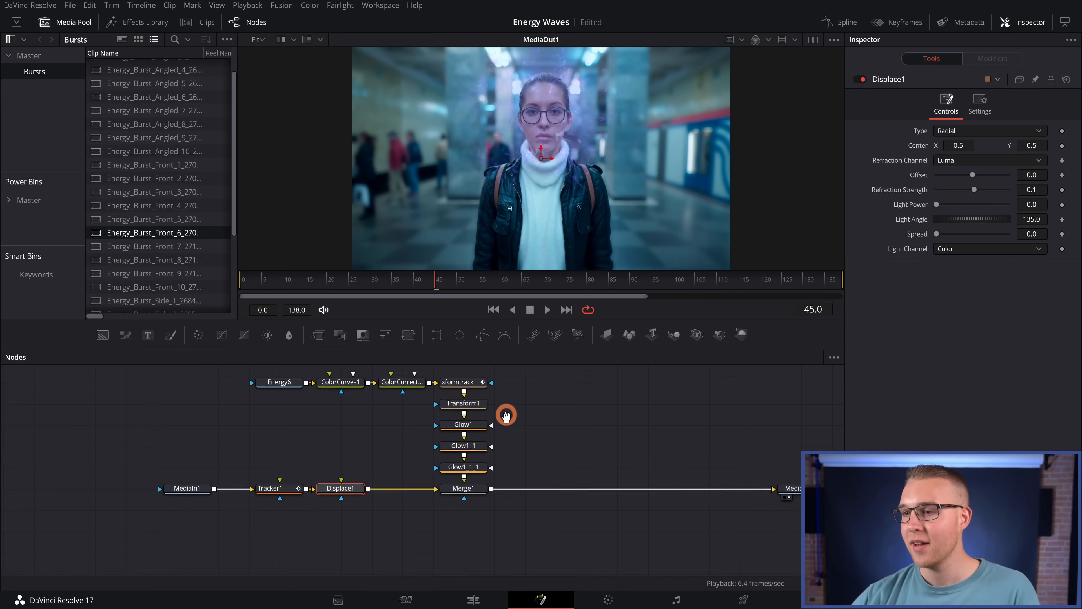
Route Transform1's burst output into Displace1's input and select Displace1.
{"action": "left_click", "coordinate": [463, 404]}
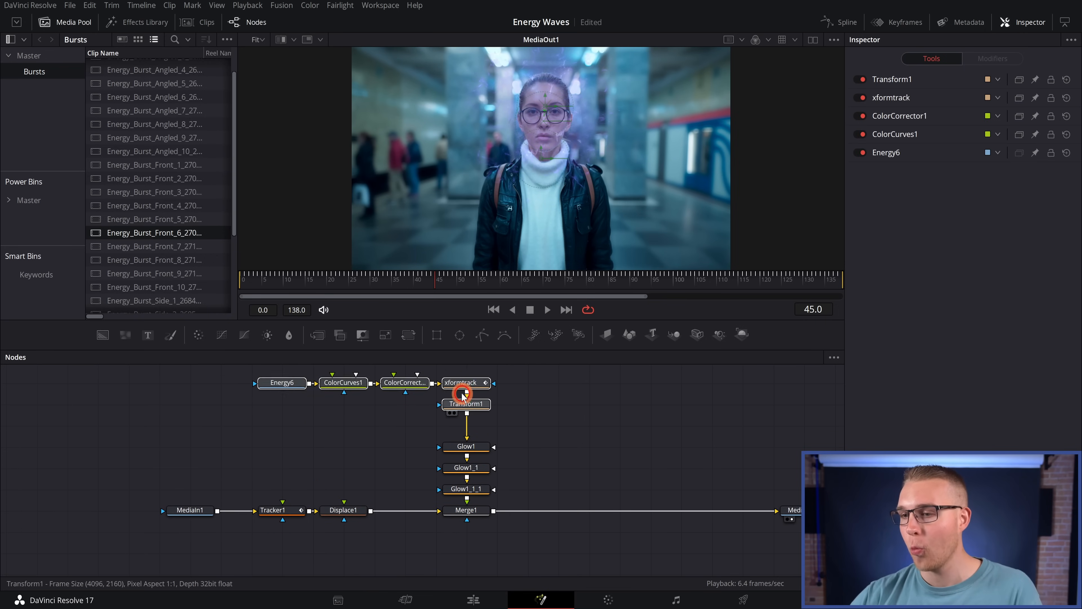
{"action": "left_click", "coordinate": [466, 403]}
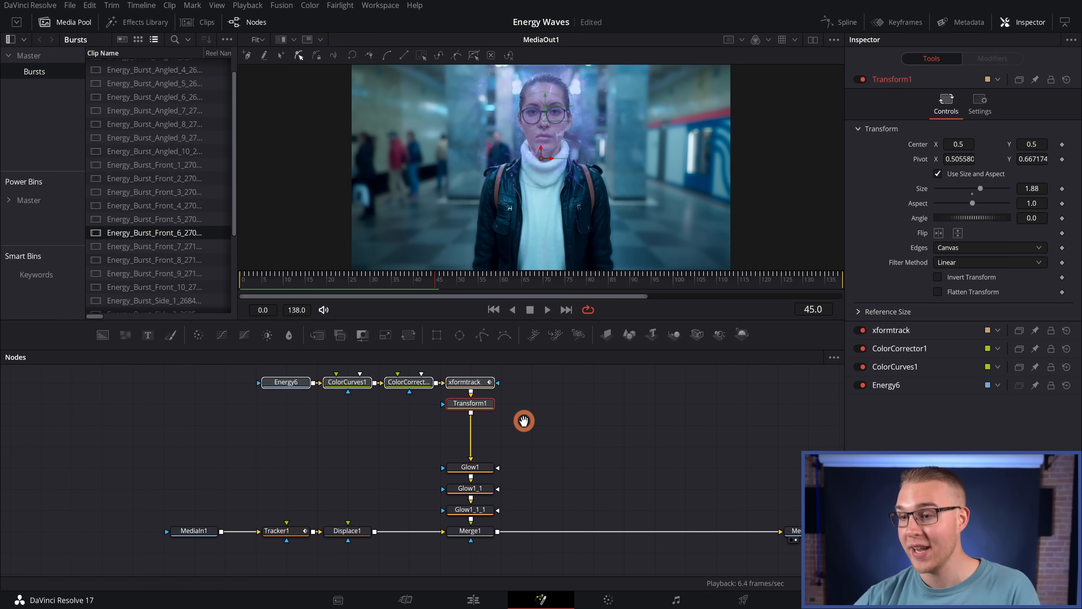
{"action": "left_click", "coordinate": [470, 403]}
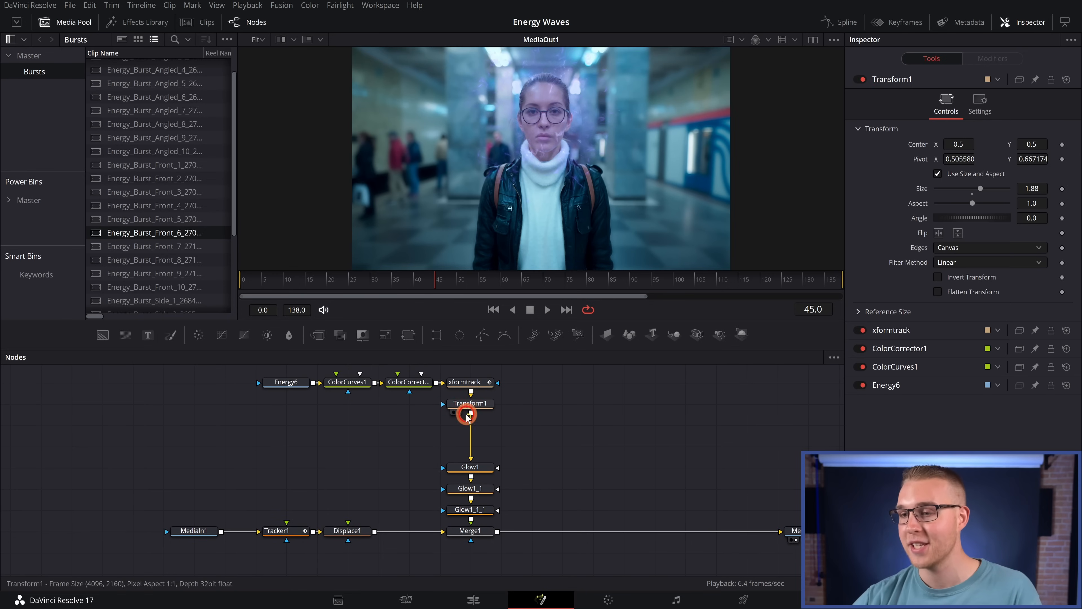
{"action": "left_click", "coordinate": [347, 531]}
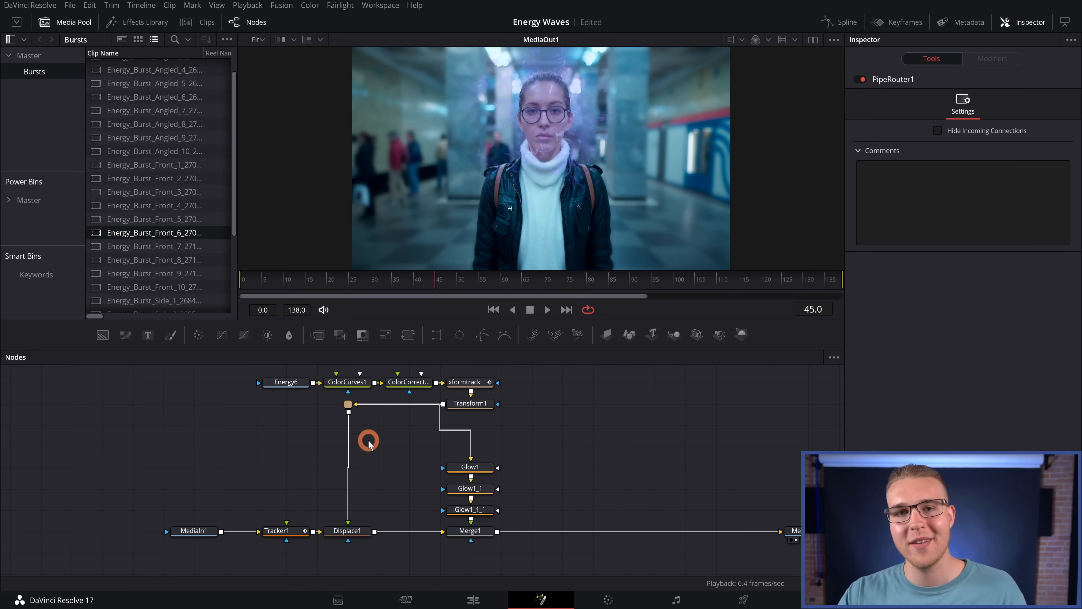
{"action": "left_click", "coordinate": [347, 531]}
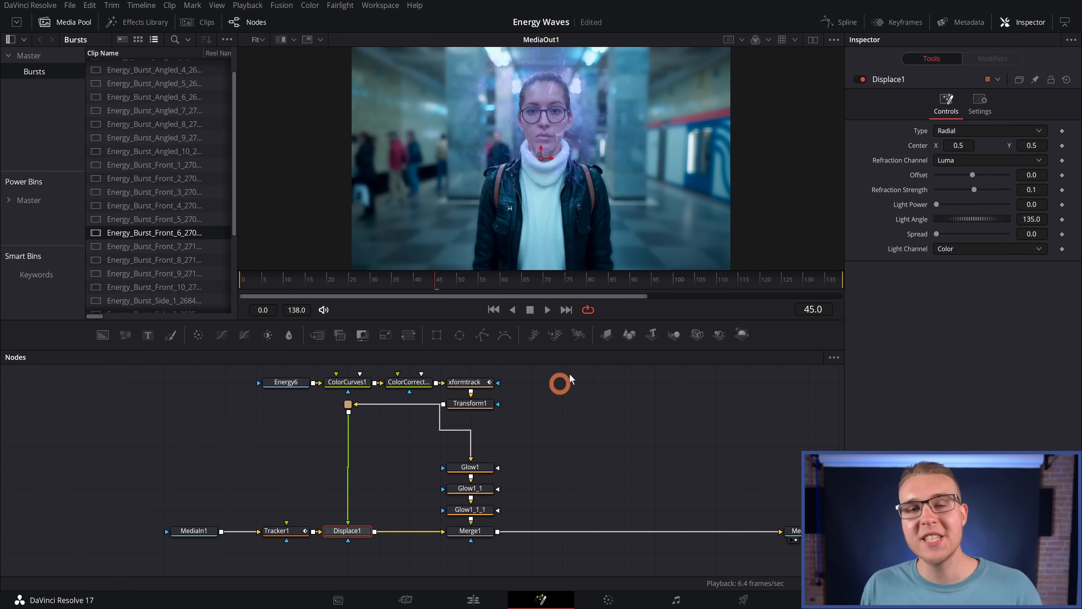
Link Displace1's Center to the tracker, refract via Alpha at strength 0.2 and spread 0.472.
{"action": "right_click", "coordinate": [916, 145]}
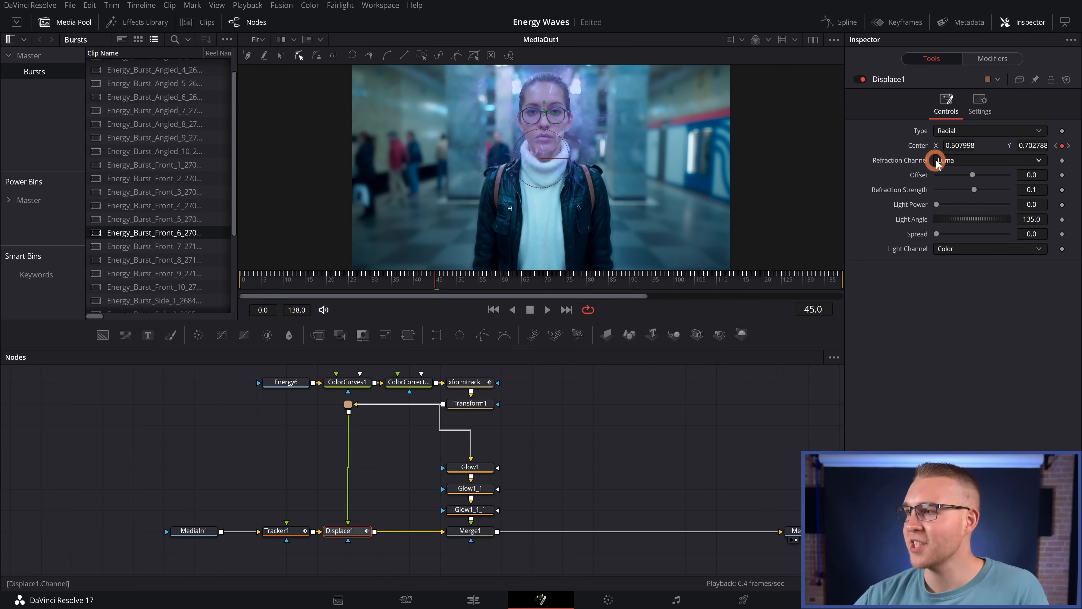
{"action": "left_click", "coordinate": [988, 160]}
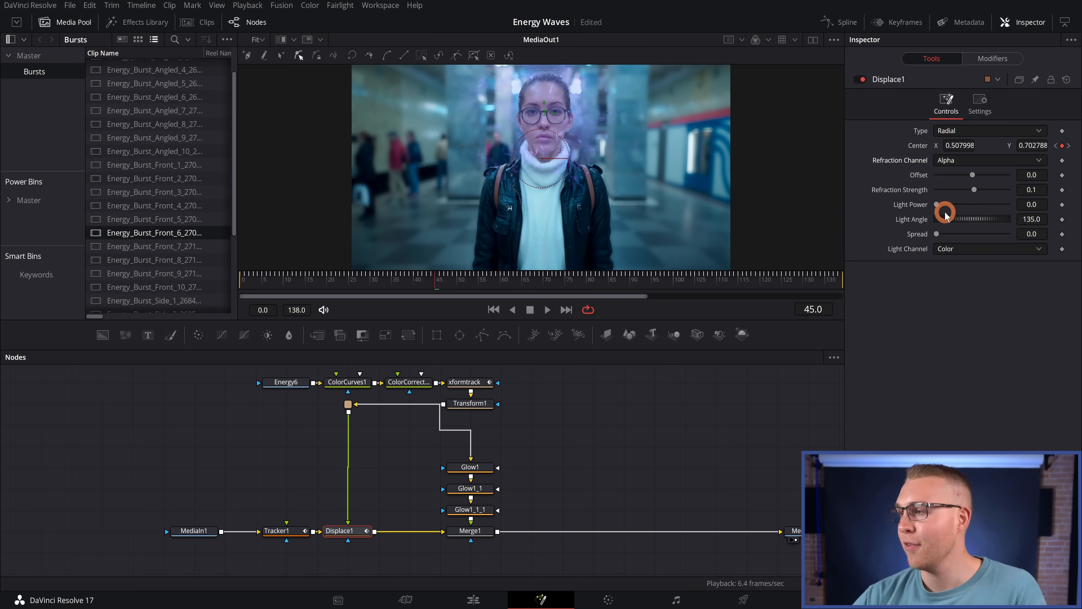
{"action": "left_click", "coordinate": [1030, 190]}
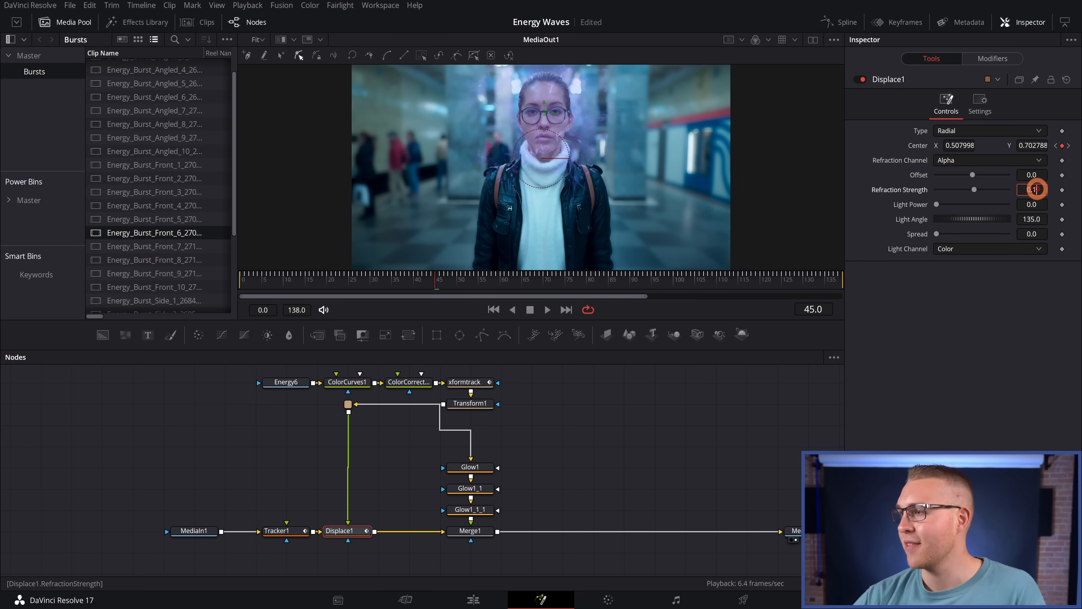
{"action": "left_click_drag", "start_coordinate": [1028, 189], "coordinate": [977, 189]}
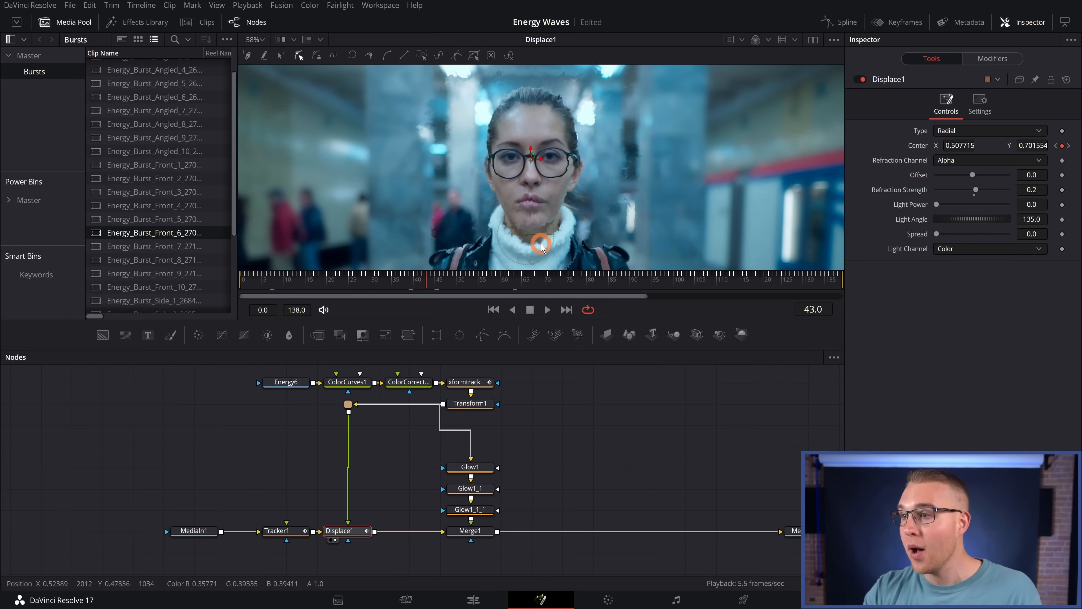
{"action": "left_click_drag", "start_coordinate": [953, 233], "coordinate": [948, 234]}
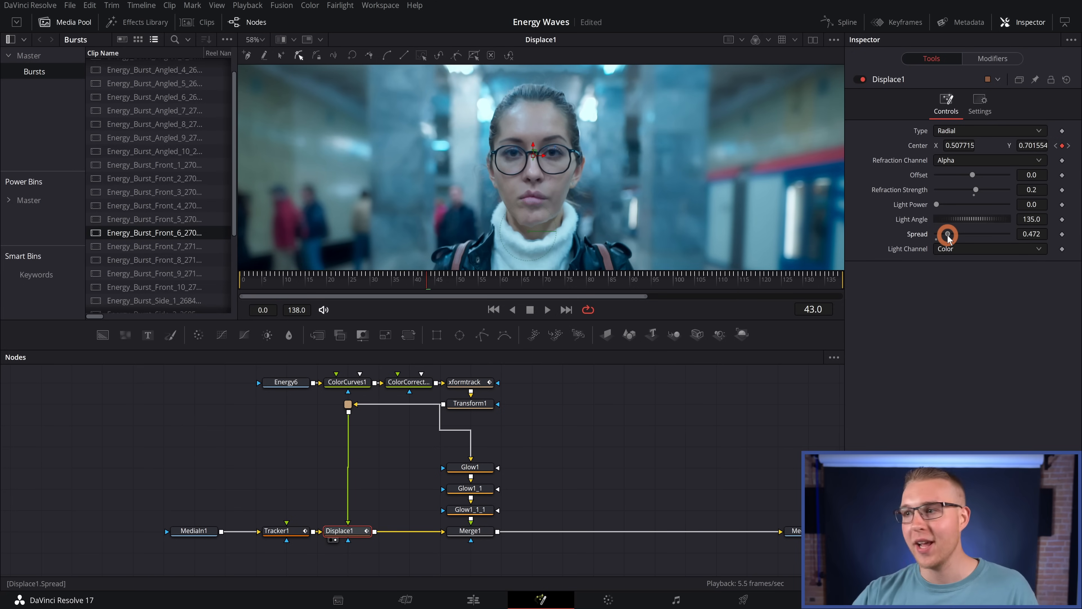
{"action": "left_click_drag", "start_coordinate": [946, 234], "coordinate": [951, 234]}
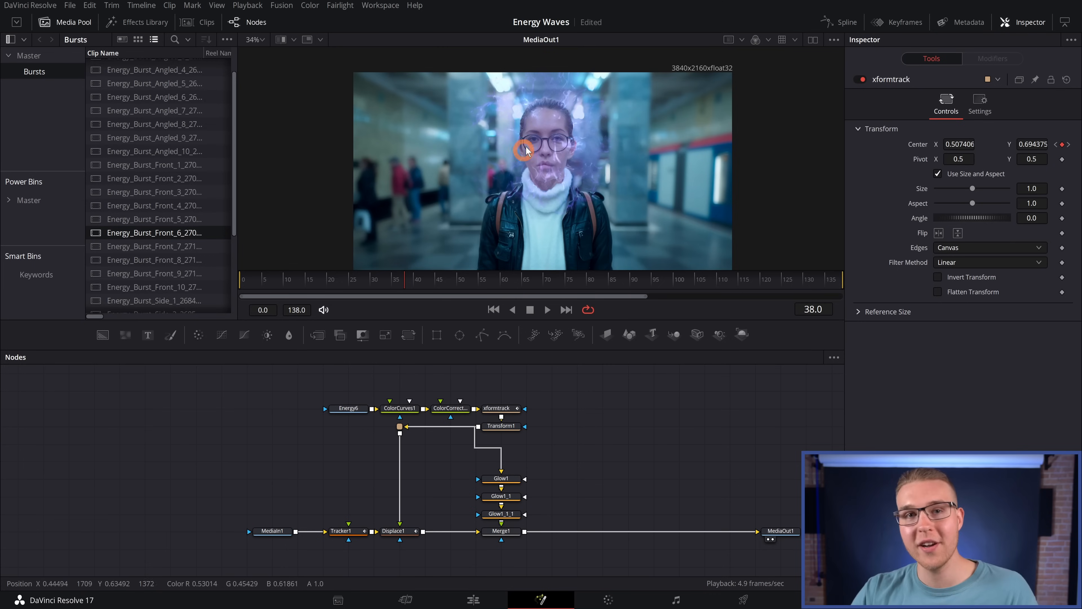
Feed an inverted soft-edged Ellipse through a copy of xformtrack into Merge1's mask, sized to the face.
{"action": "left_click", "coordinate": [496, 408]}
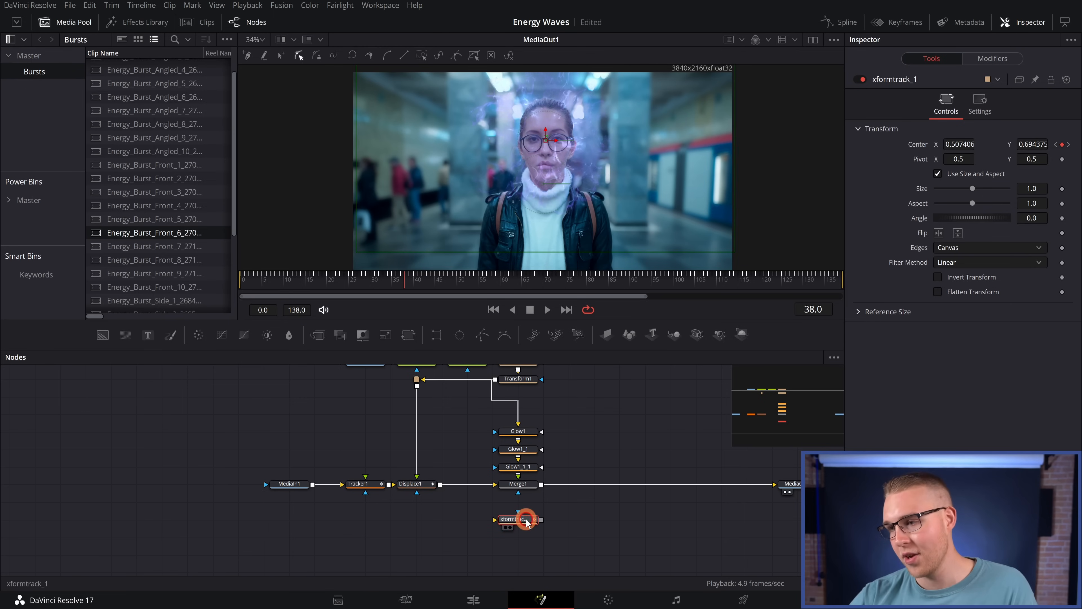
{"action": "mouse_move", "coordinate": [489, 449]}
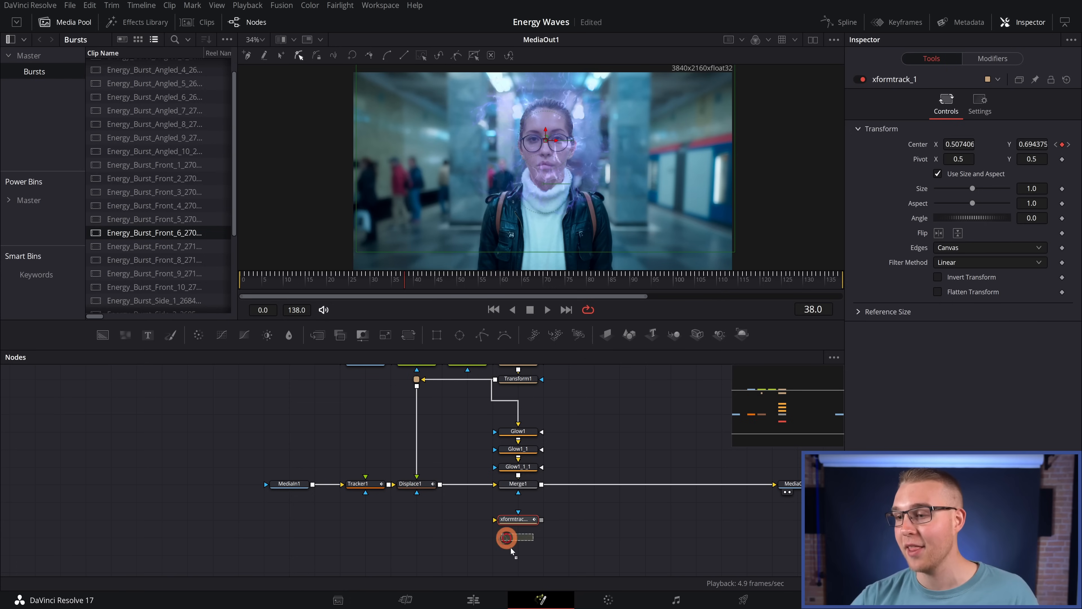
{"action": "left_click", "coordinate": [517, 535]}
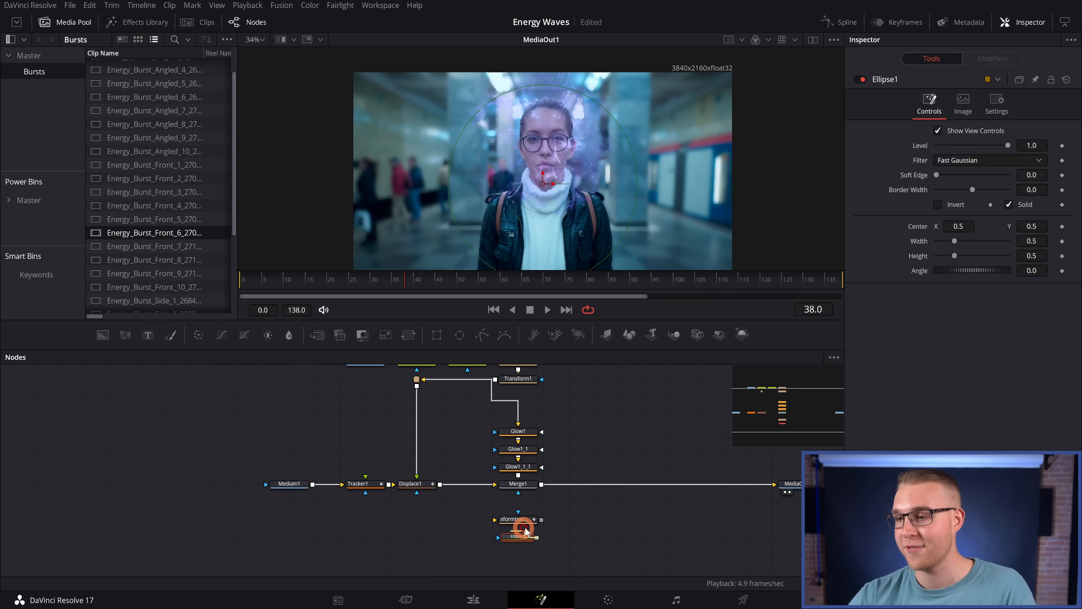
{"action": "left_click", "coordinate": [517, 519]}
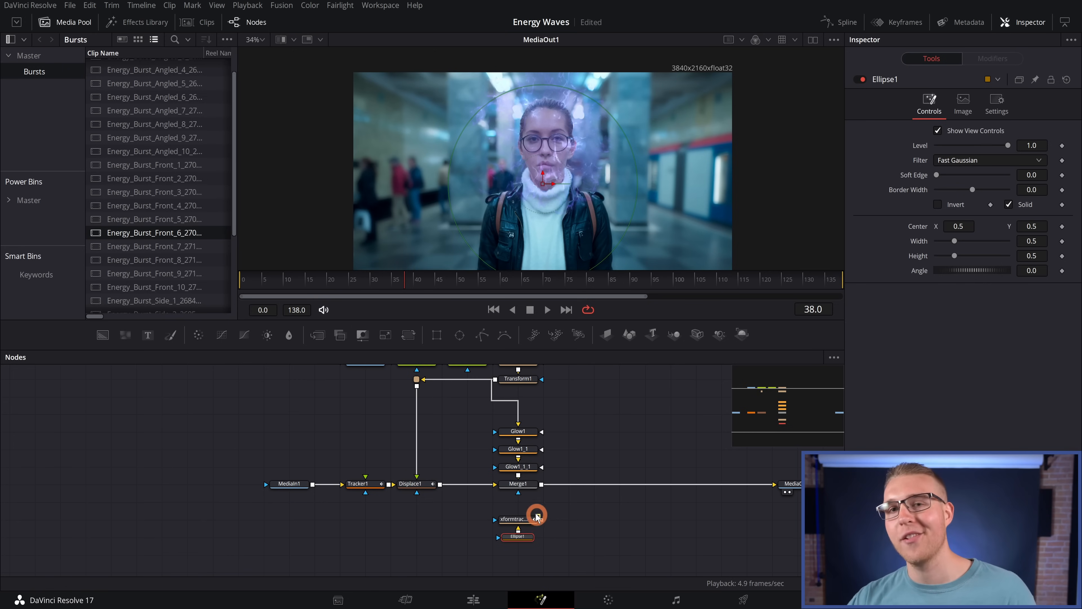
{"action": "left_click", "coordinate": [517, 483]}
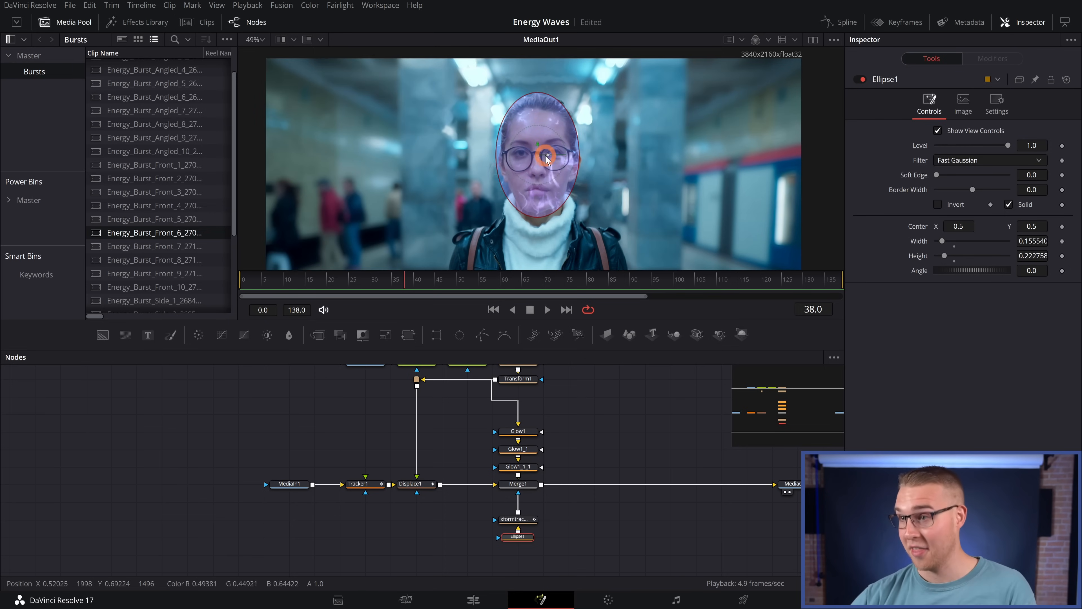
{"action": "left_click_drag", "start_coordinate": [544, 157], "coordinate": [519, 167]}
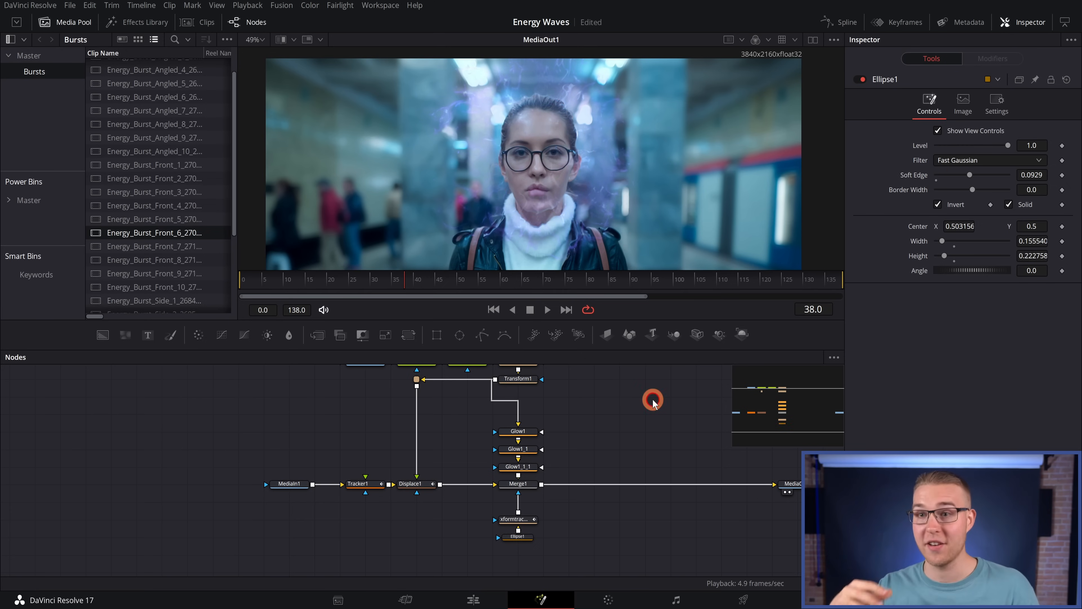
{"action": "left_click", "coordinate": [547, 308]}
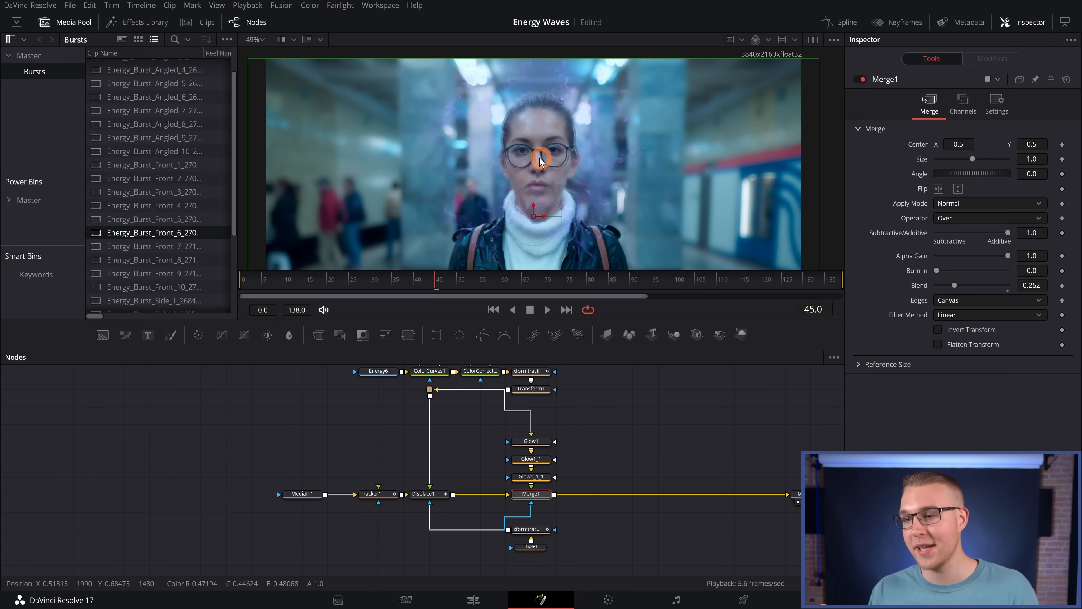
Add a routing point on Transform2's connection and pull it out to the left of the tree.
{"action": "left_click_drag", "start_coordinate": [540, 157], "coordinate": [559, 147]}
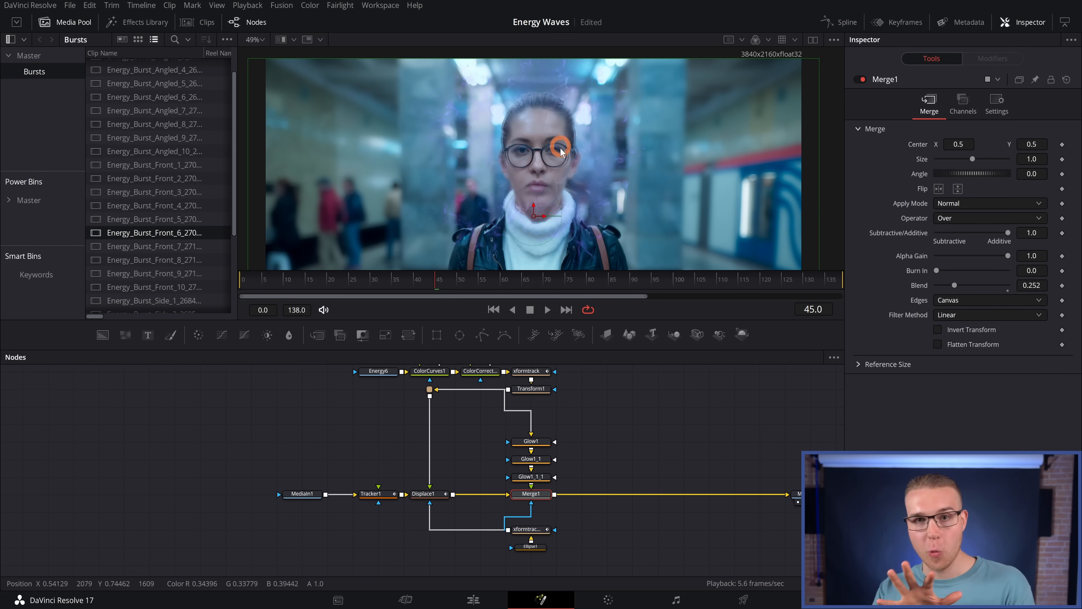
{"action": "left_click_drag", "start_coordinate": [559, 148], "coordinate": [538, 165]}
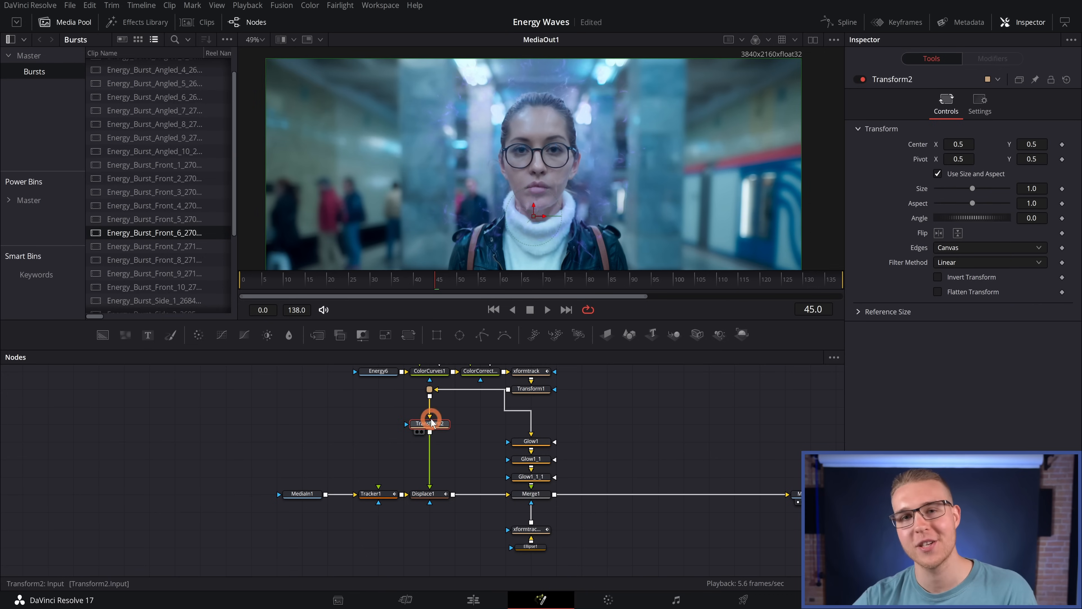
{"action": "left_click", "coordinate": [528, 528]}
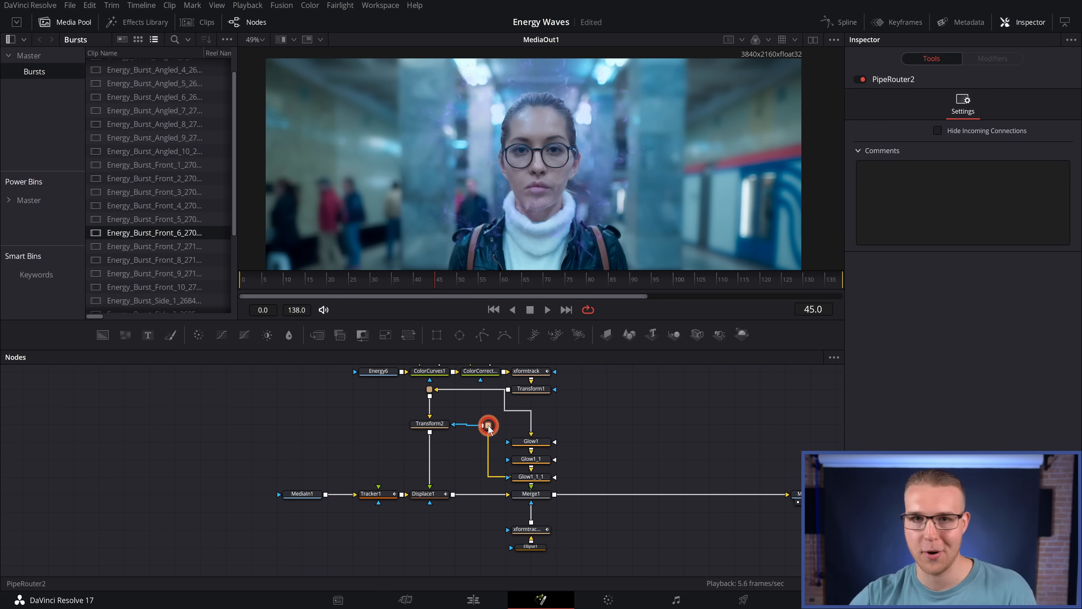
{"action": "left_click_drag", "start_coordinate": [488, 424], "coordinate": [233, 442]}
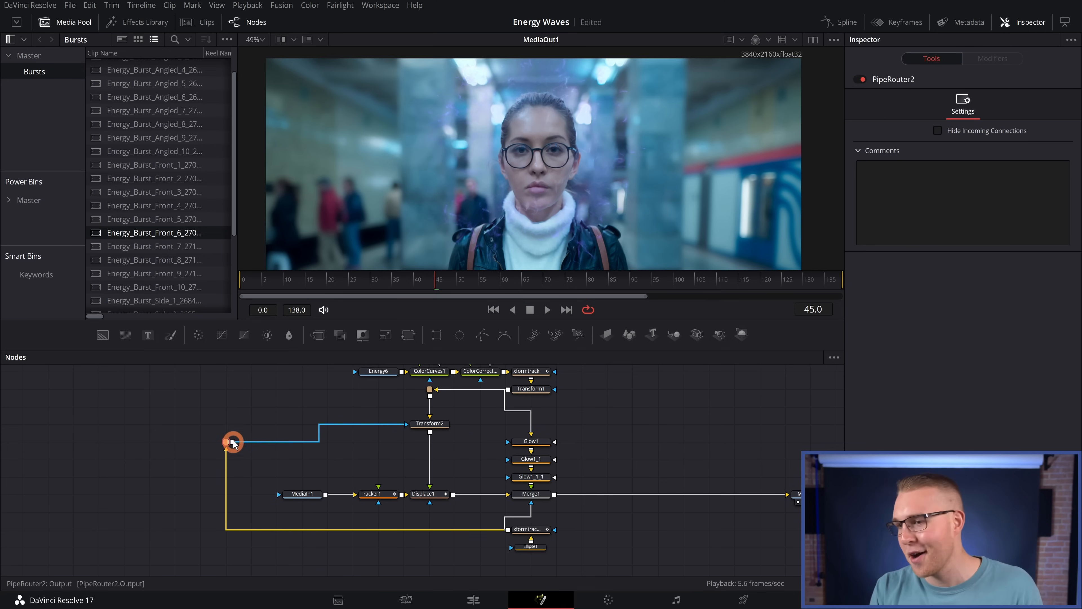
{"action": "left_click", "coordinate": [429, 423]}
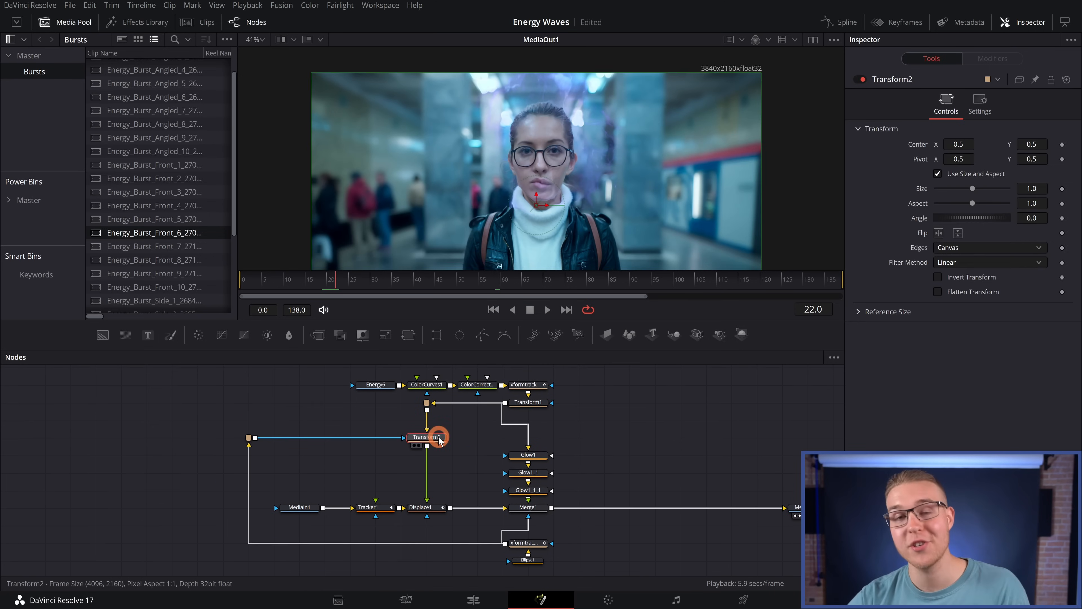
{"action": "left_click", "coordinate": [979, 104]}
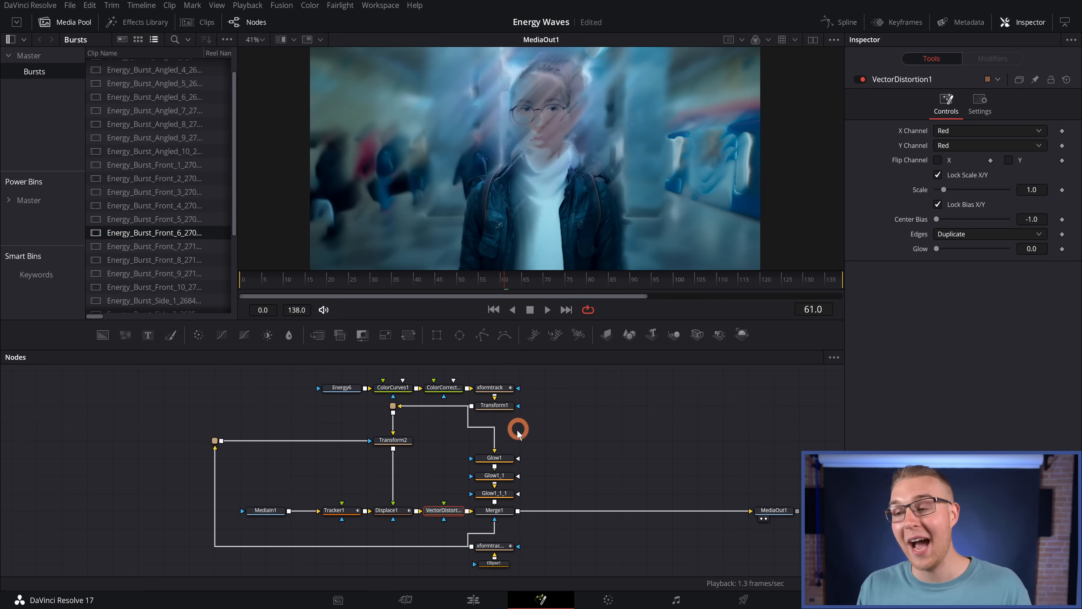
Feed the last glow node into the distortion input and the tracked burst into its effect mask.
{"action": "left_click", "coordinate": [494, 492]}
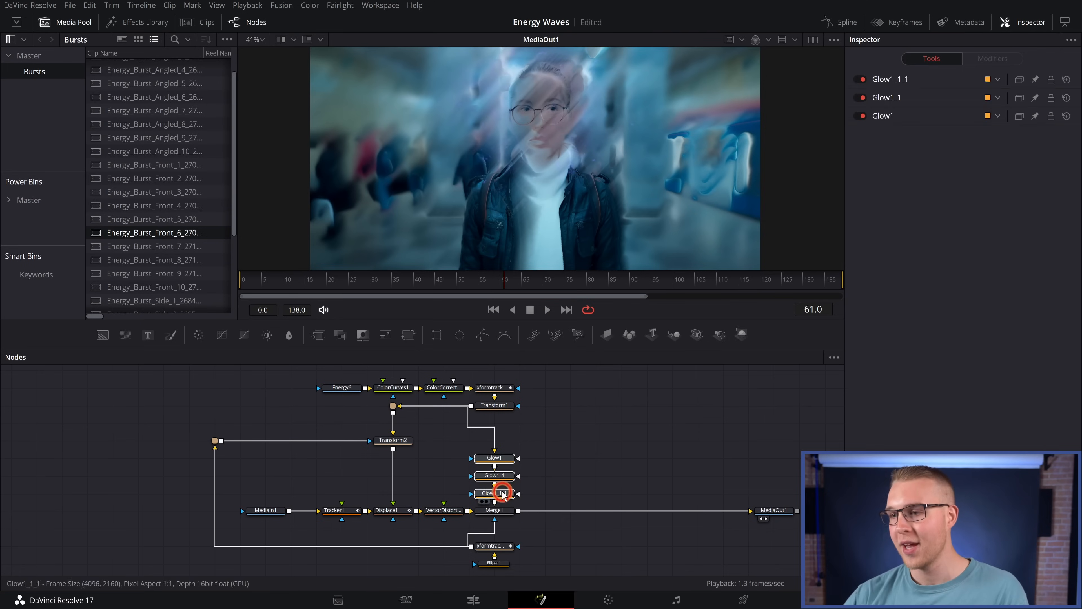
{"action": "left_click", "coordinate": [493, 476]}
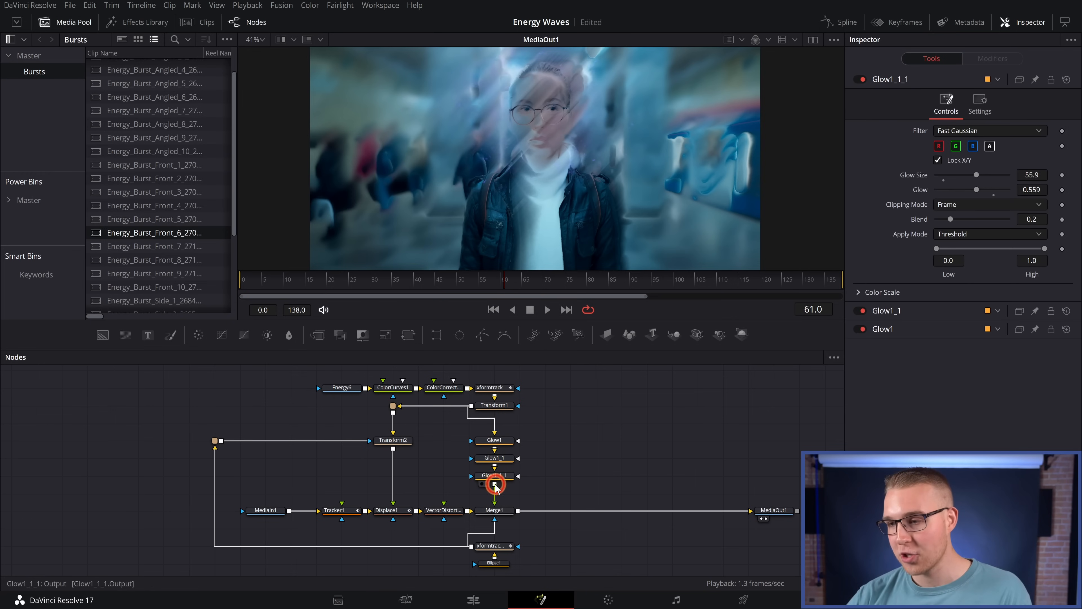
{"action": "left_click", "coordinate": [442, 510]}
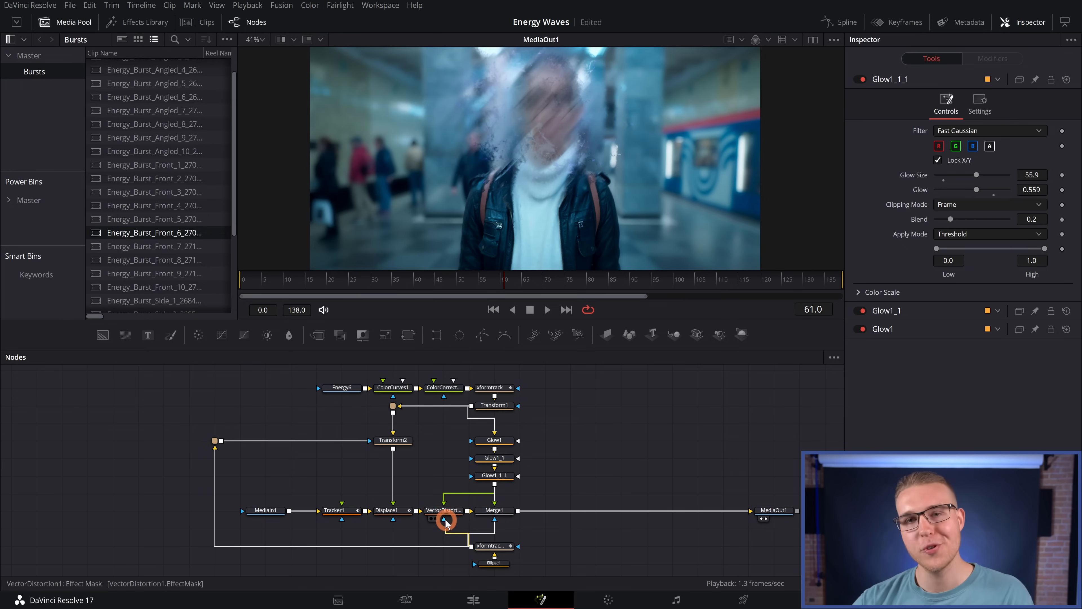
{"action": "mouse_move", "coordinate": [442, 510]}
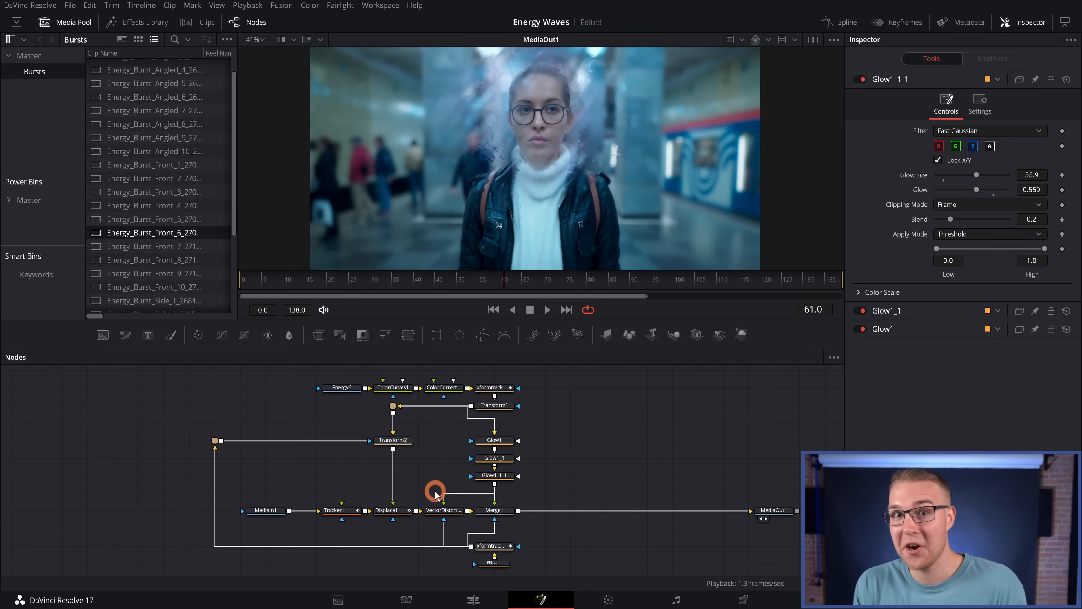
{"action": "left_click", "coordinate": [443, 510]}
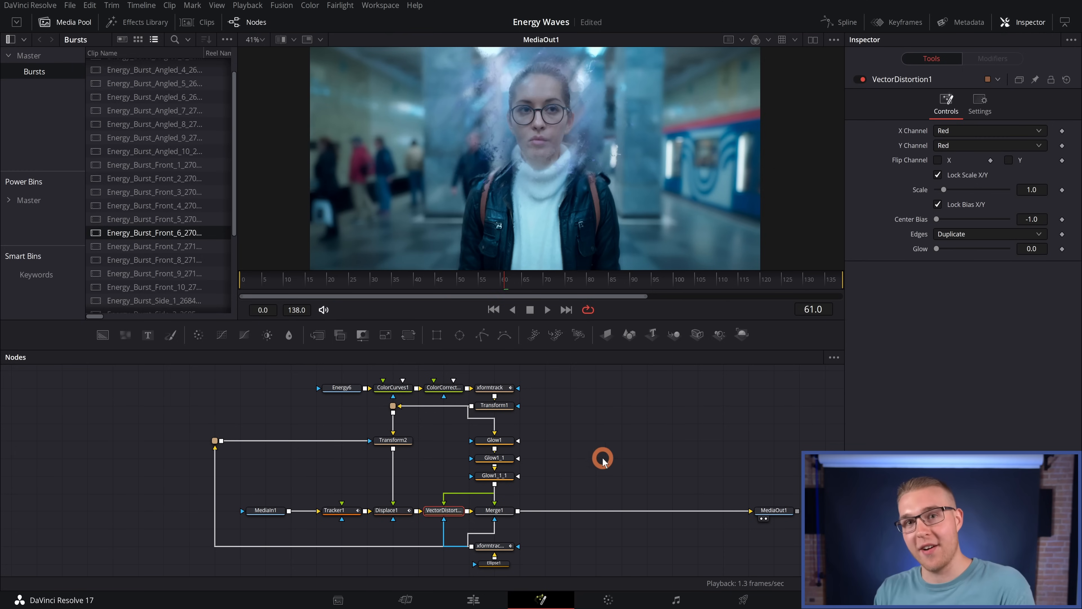
Drive X distortion from the Blue channel and lower the scale to about 0.1.
{"action": "left_click", "coordinate": [990, 130]}
{"action": "type", "text": "0.15"}
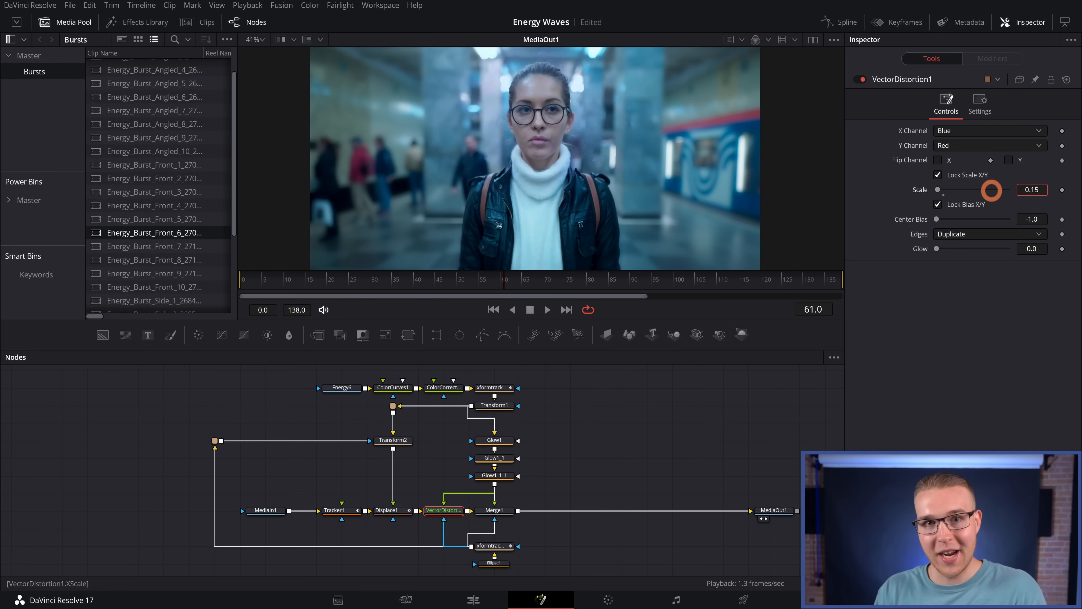
{"action": "left_click_drag", "start_coordinate": [990, 189], "coordinate": [980, 189]}
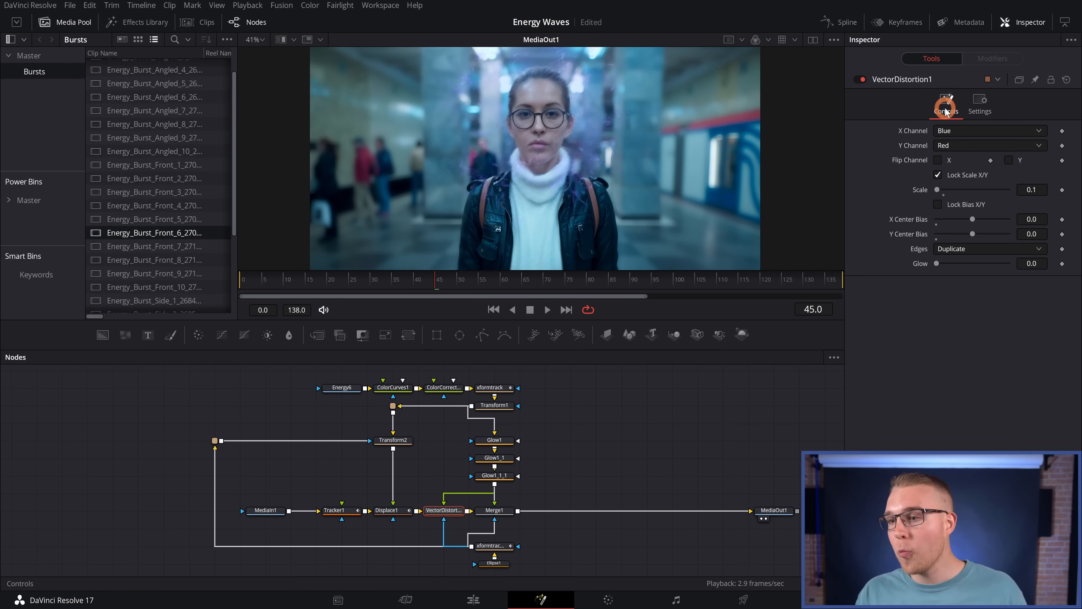
Attach an expression to Merge1's Blend value, starting at 0.25.
{"action": "left_click", "coordinate": [494, 510]}
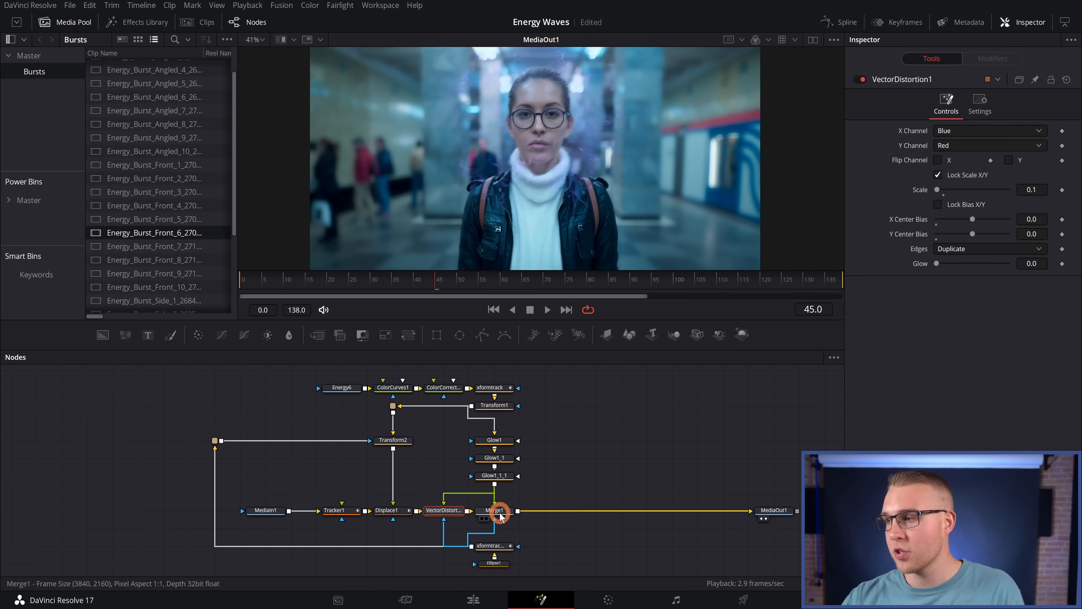
{"action": "left_click", "coordinate": [492, 510]}
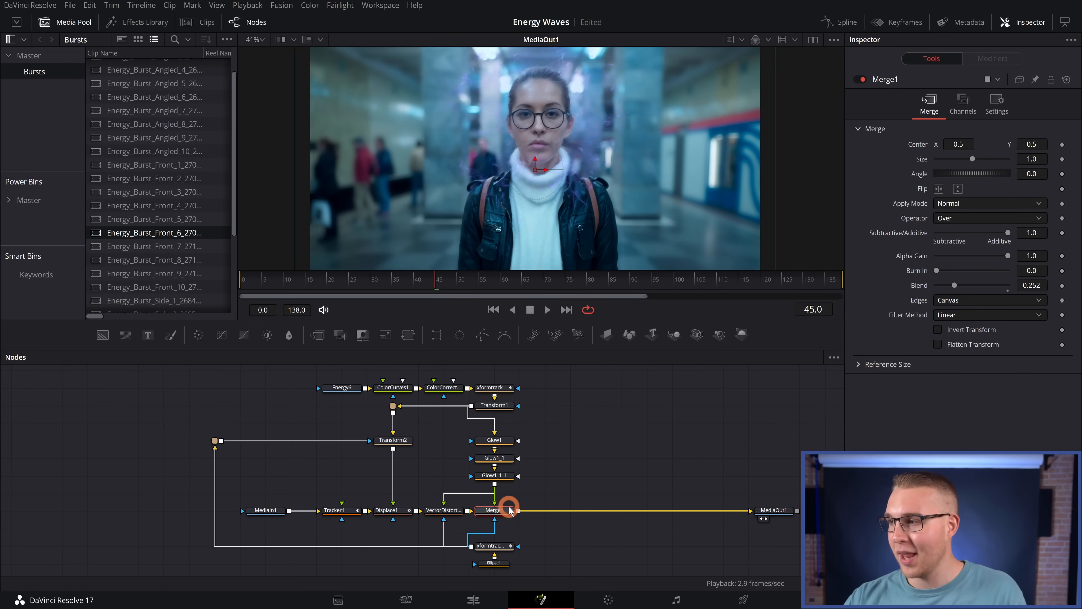
{"action": "right_click", "coordinate": [937, 285]}
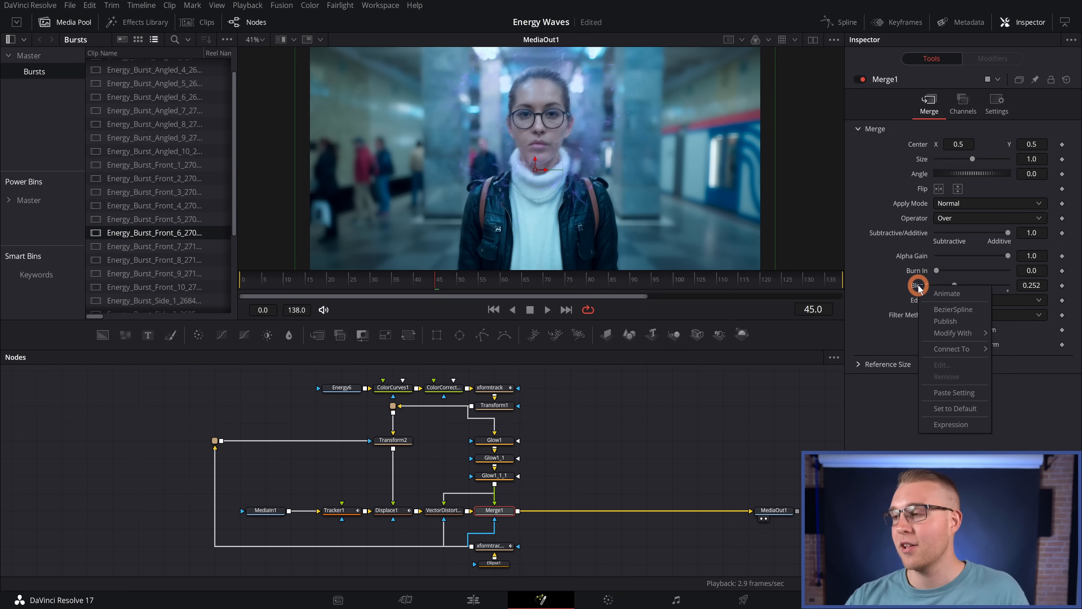
{"action": "left_click", "coordinate": [929, 405]}
{"action": "type", "text": "0.25"}
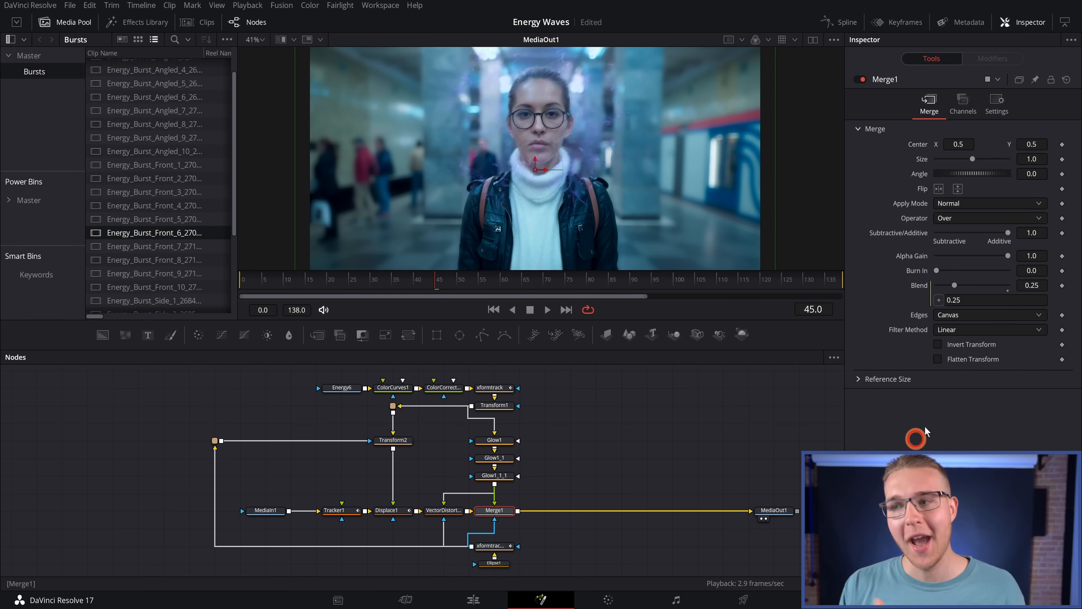
Rewrite the Blend expression as 0.2*abs(sin(rad(time*(180/24)*2...))) and scrub to check the flicker.
{"action": "left_click", "coordinate": [994, 299]}
{"action": "type", "text": "abs(sin(rad(time*(180/24)*"}
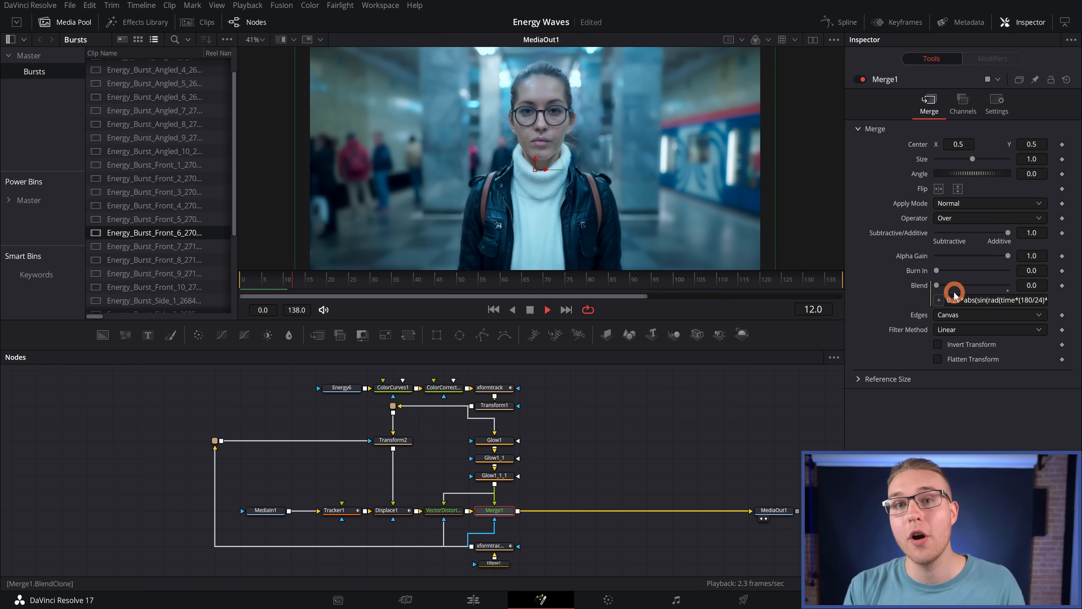
{"action": "left_click_drag", "start_coordinate": [934, 285], "coordinate": [959, 285]}
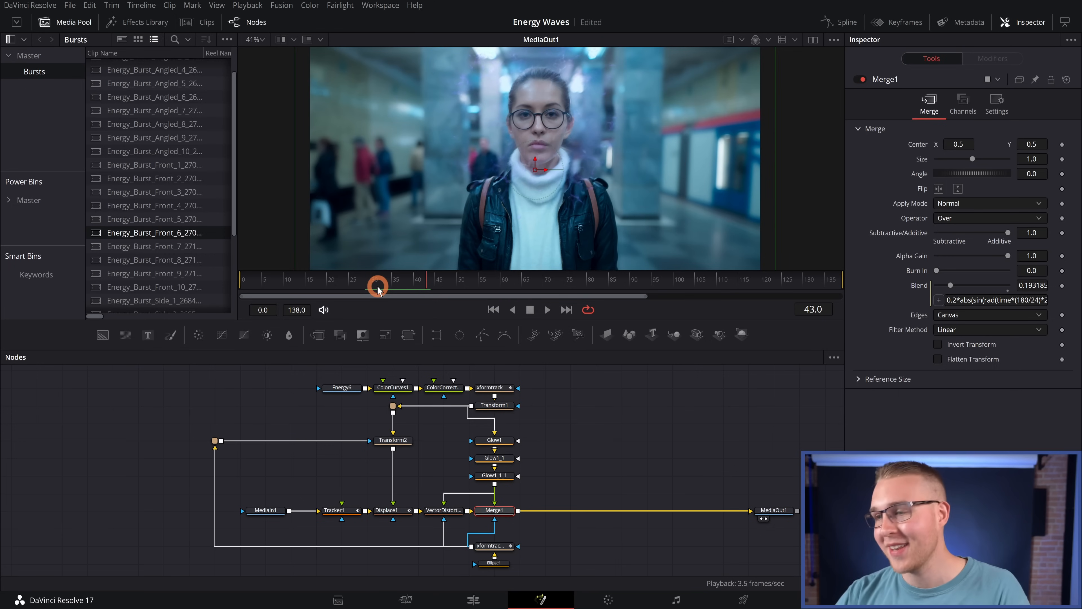
{"action": "left_click", "coordinate": [388, 510]}
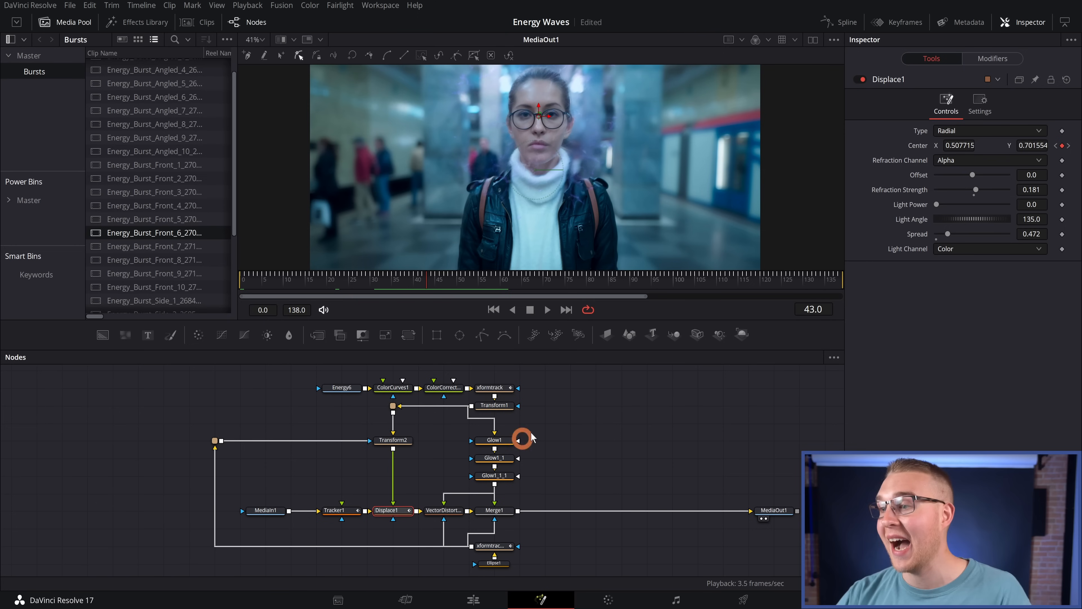
Drive Displace1's Refraction Strength with 0.18*abs(sin(rad(time*(180/24)...))).
{"action": "right_click", "coordinate": [923, 189]}
{"action": "type", "text": "0.18*abs(sin(rad(time*(180/24)*"}
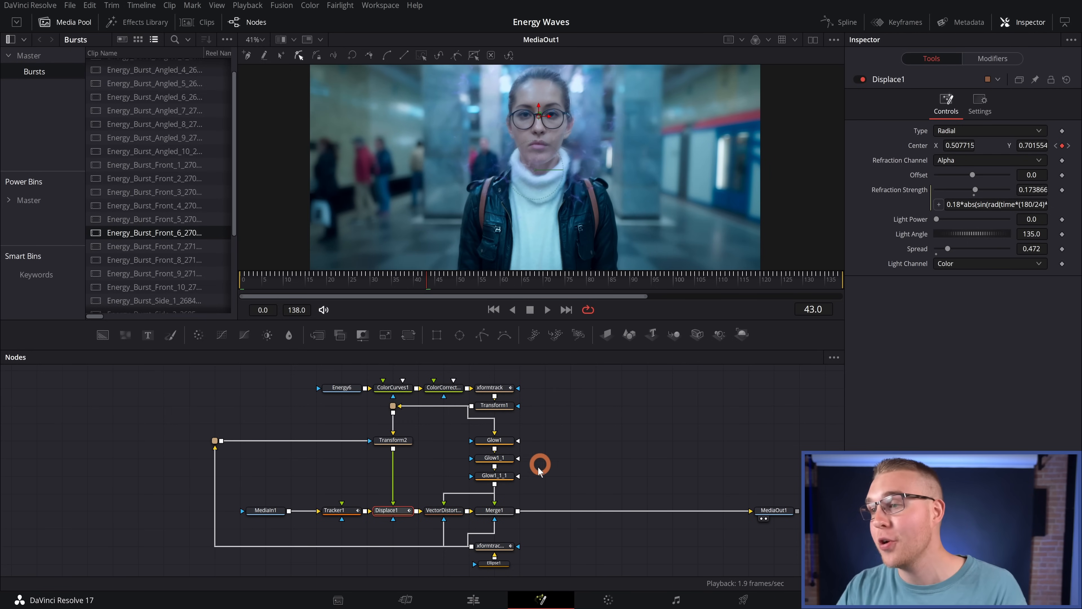
{"action": "left_click", "coordinate": [490, 546]}
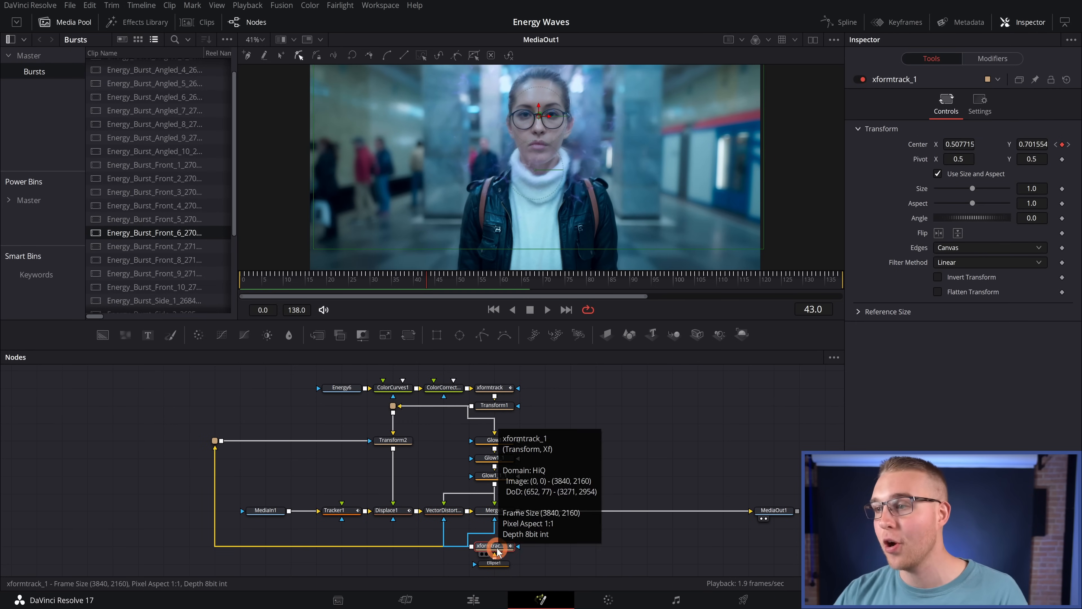
Ease the tracked transform's Blend down to roughly 0.7 in its Settings.
{"action": "left_click", "coordinate": [979, 101]}
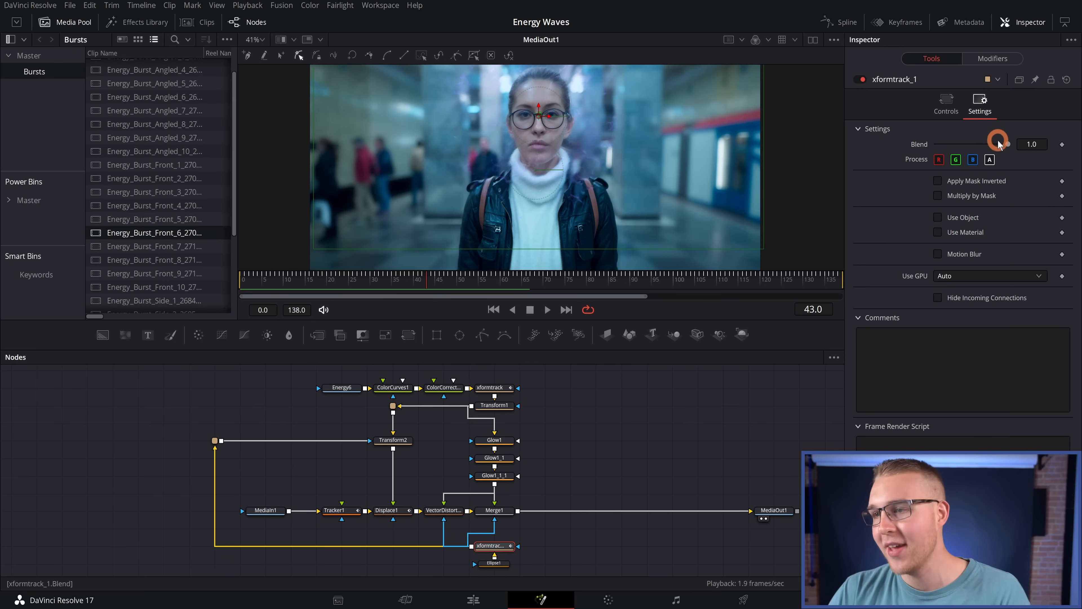
{"action": "left_click_drag", "start_coordinate": [998, 142], "coordinate": [990, 143]}
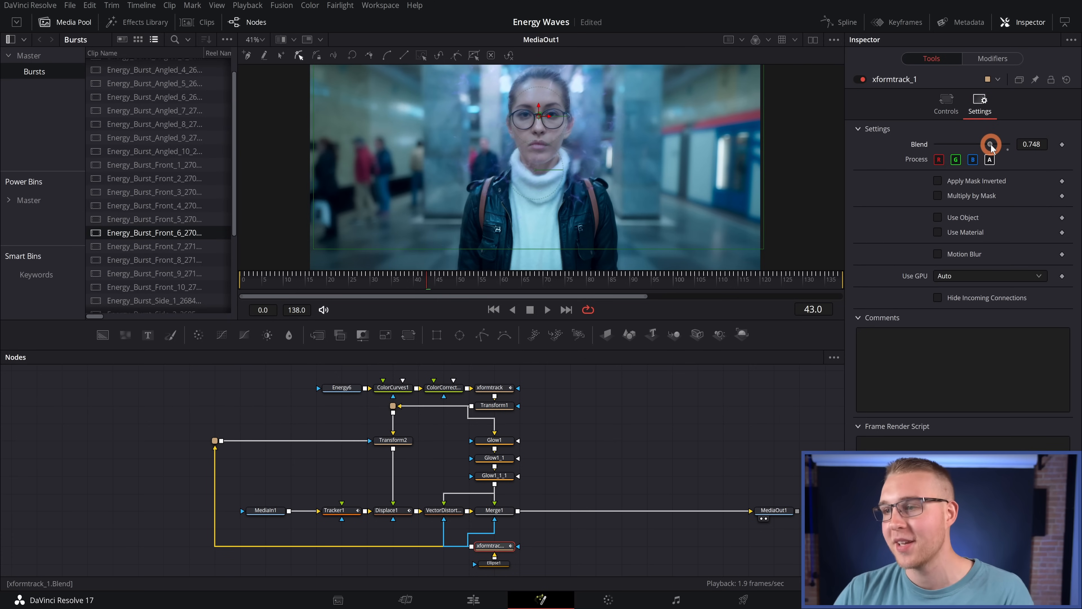
{"action": "left_click_drag", "start_coordinate": [993, 143], "coordinate": [991, 145]}
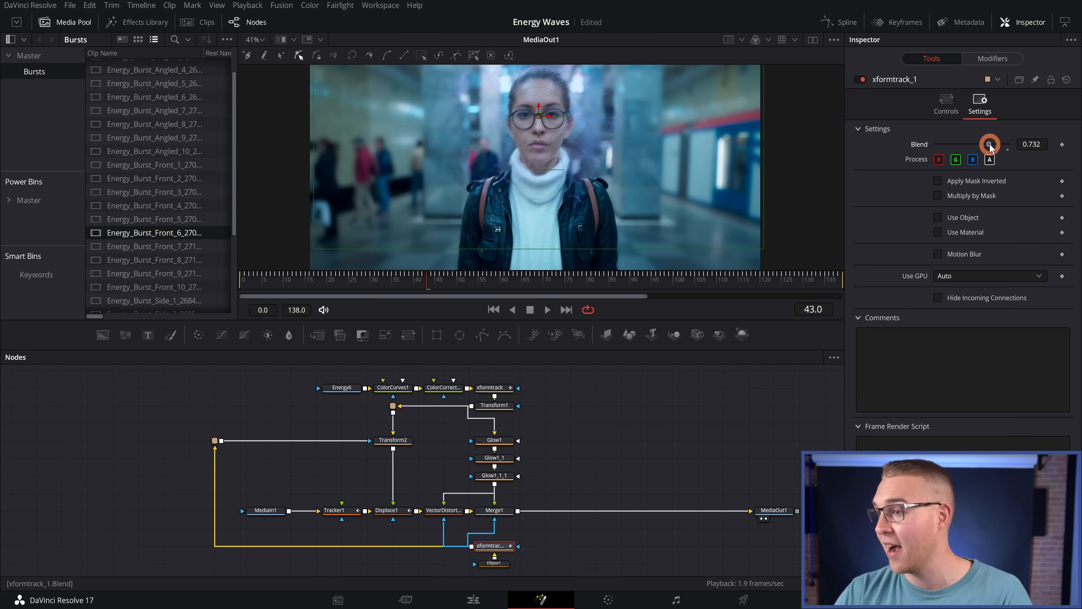
{"action": "left_click_drag", "start_coordinate": [989, 144], "coordinate": [986, 144]}
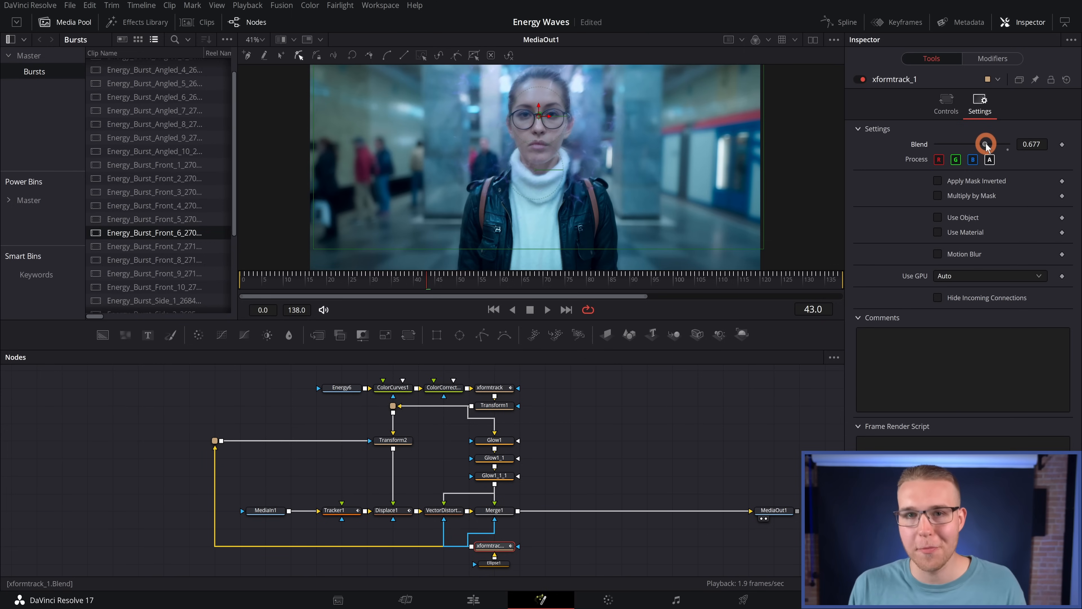
{"action": "left_click_drag", "start_coordinate": [973, 144], "coordinate": [986, 144]}
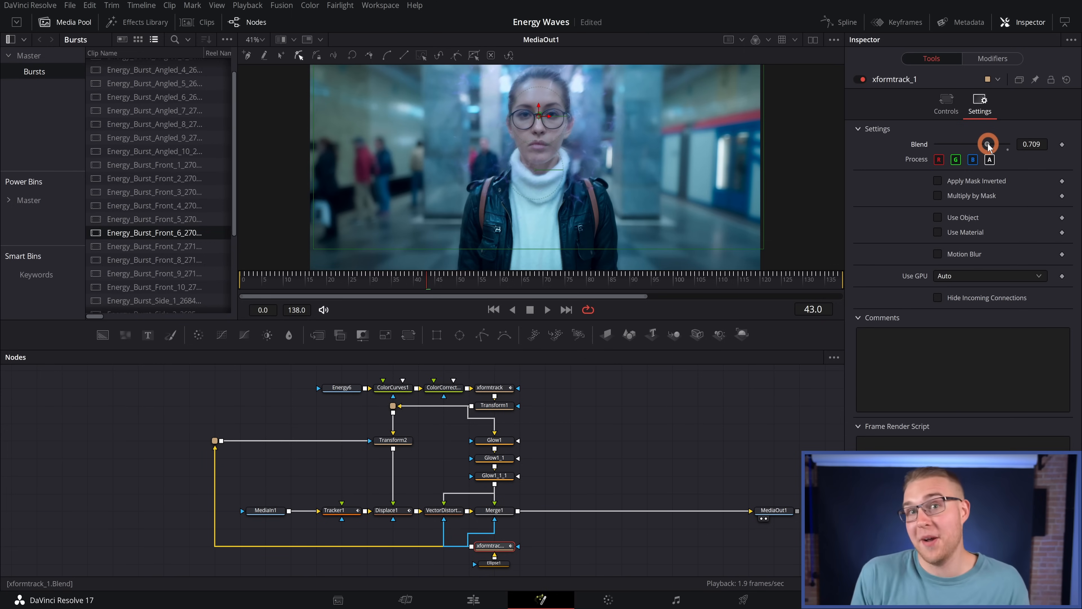
{"action": "left_click_drag", "start_coordinate": [986, 144], "coordinate": [989, 143]}
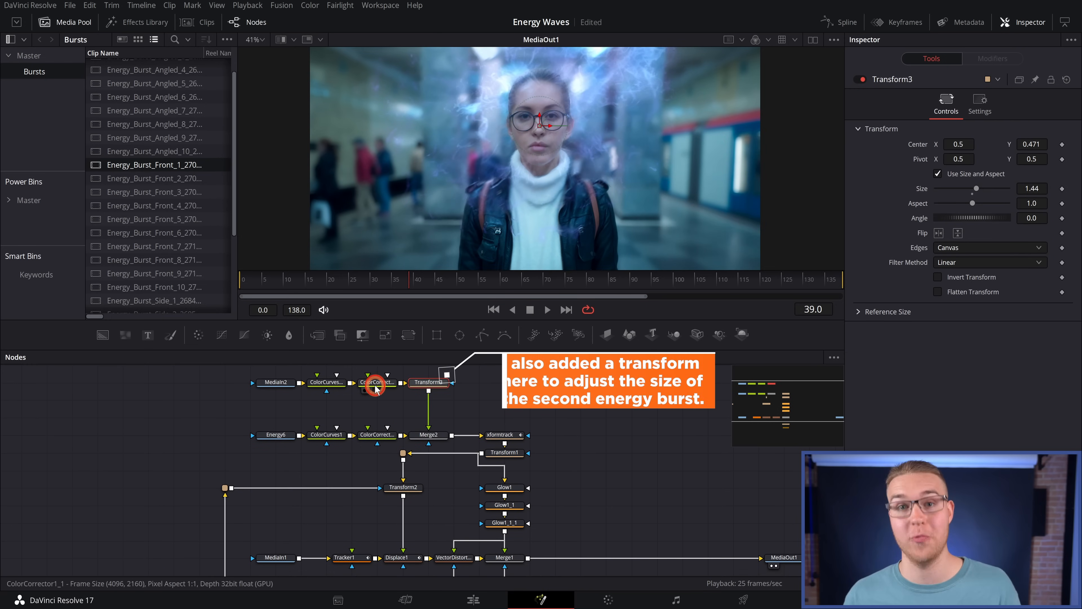
Check ColorCorrector1_1's tint, then show Merge1's 0.2-scale sine Blend expression.
{"action": "left_click", "coordinate": [376, 385]}
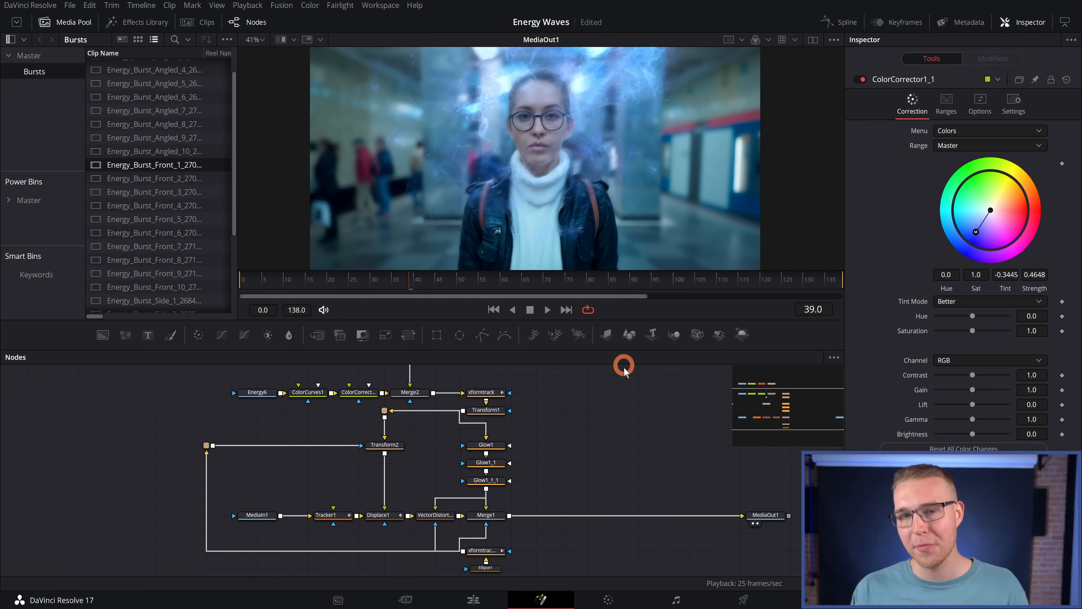
{"action": "left_click", "coordinate": [485, 515]}
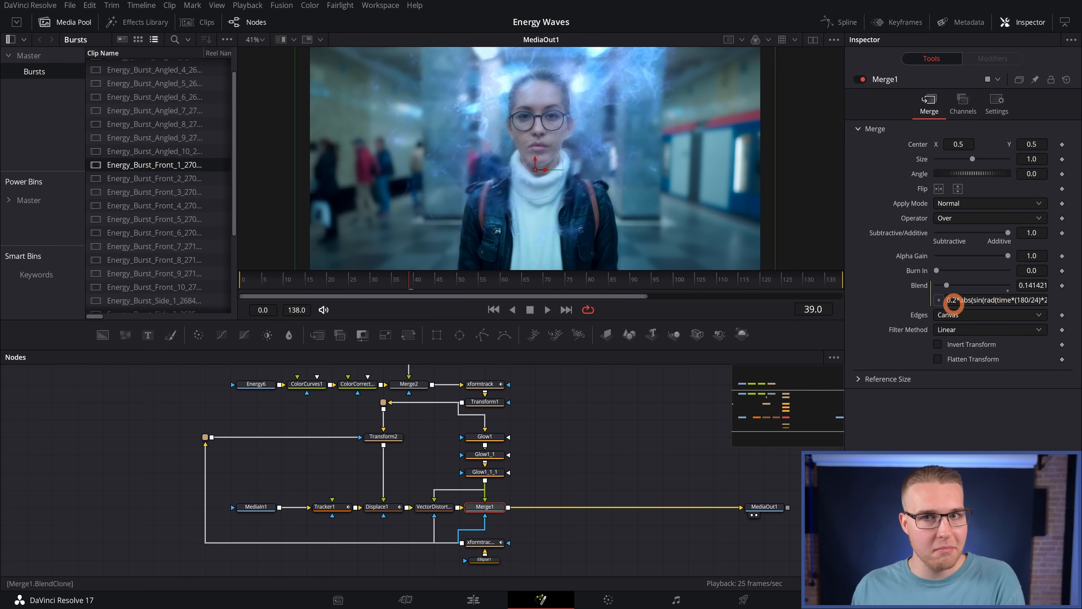